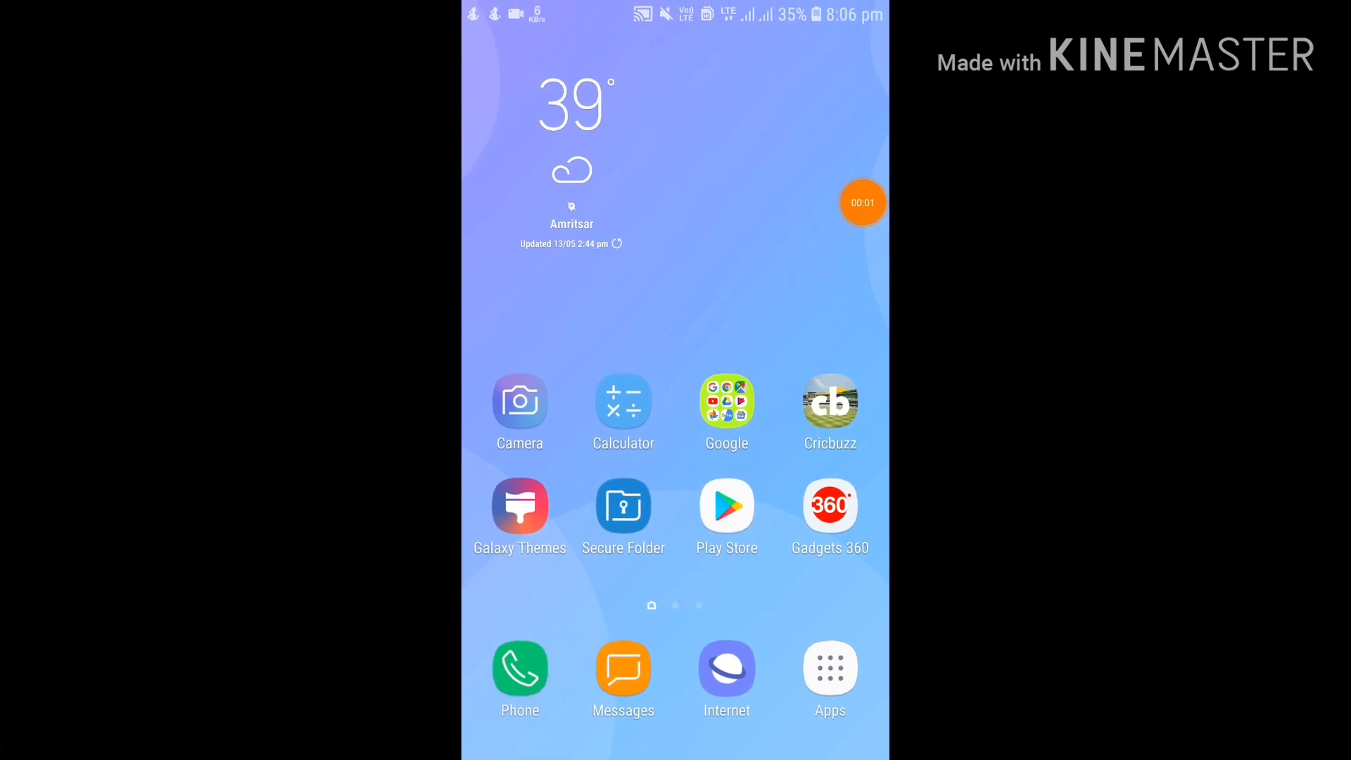
Launch the Google Play Store from the device's app list
{"action": "scroll", "scroll_direction": "left", "scroll_amount": 3}
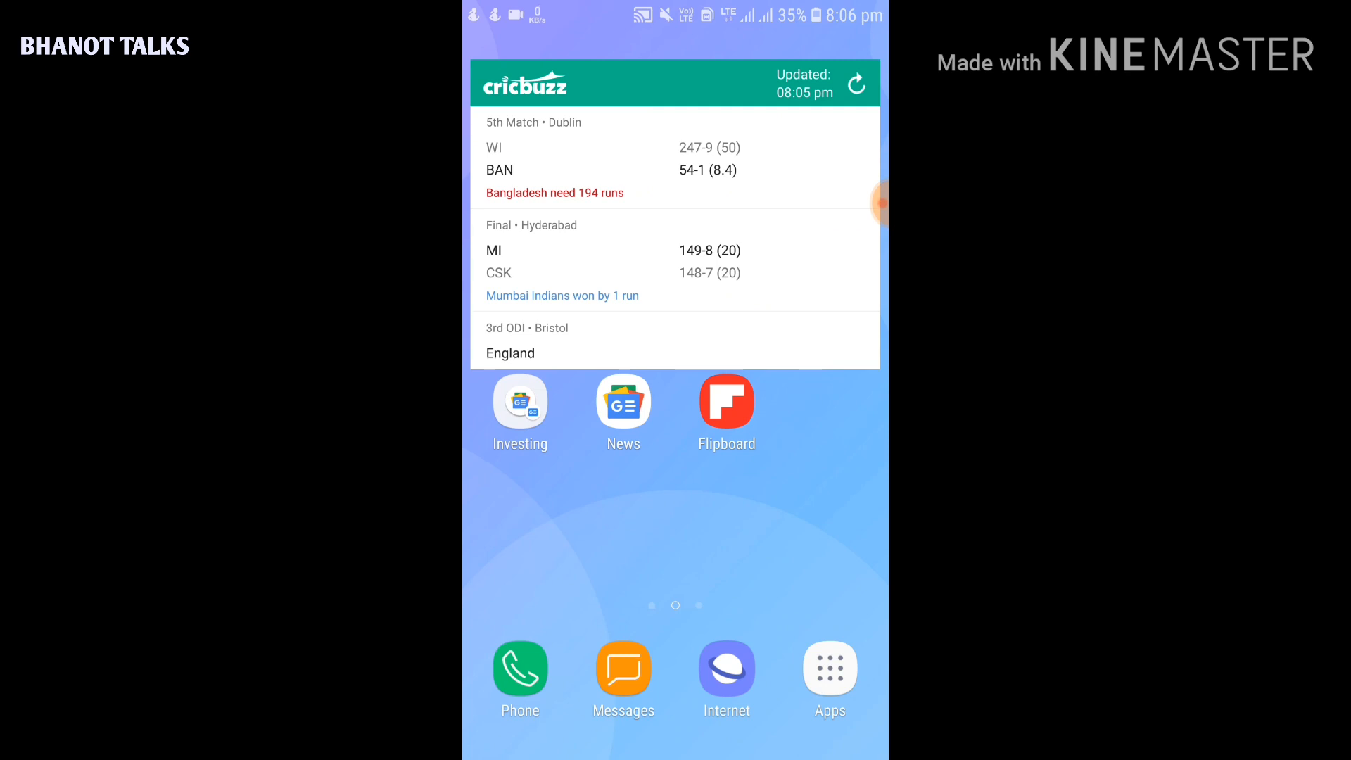
{"action": "scroll", "scroll_direction": "left", "scroll_amount": 3}
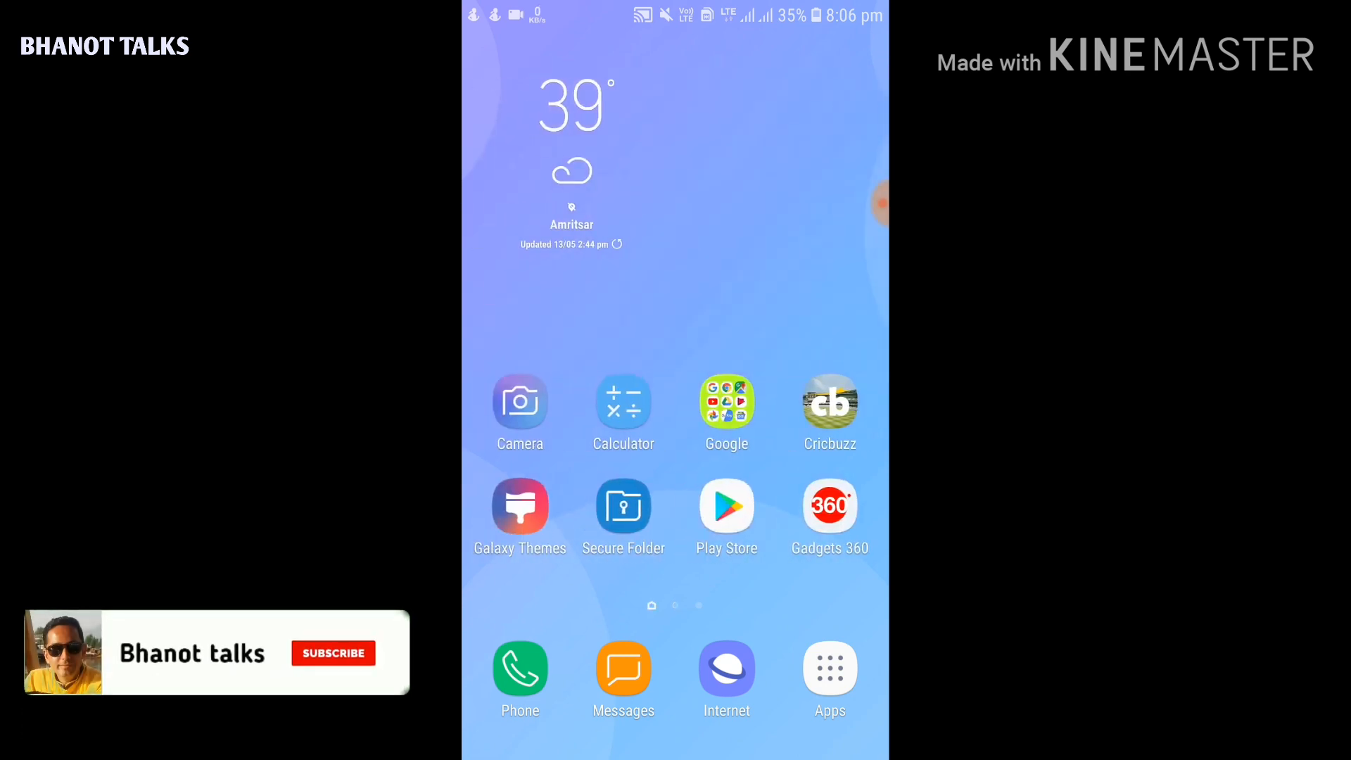
{"action": "left_click", "coordinate": [829, 667]}
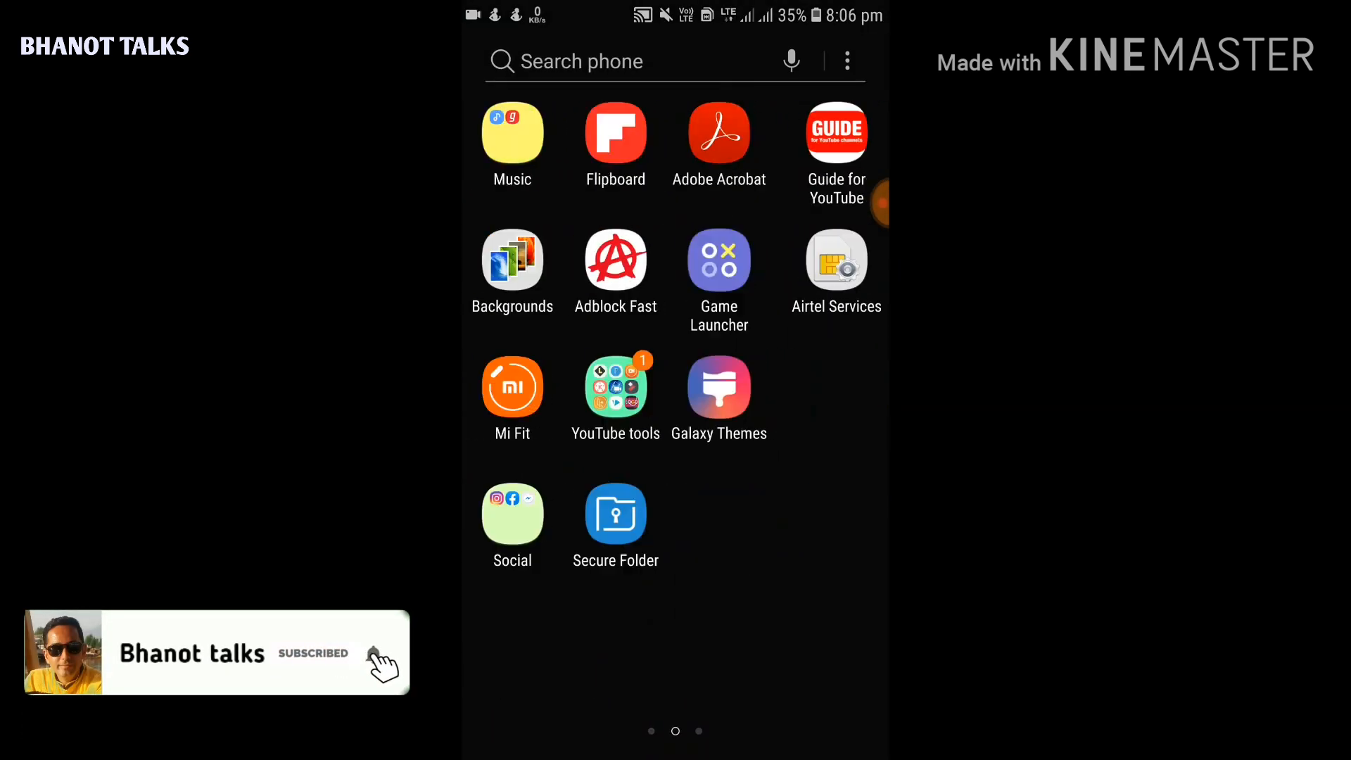
{"action": "scroll", "scroll_direction": "left", "scroll_amount": 3}
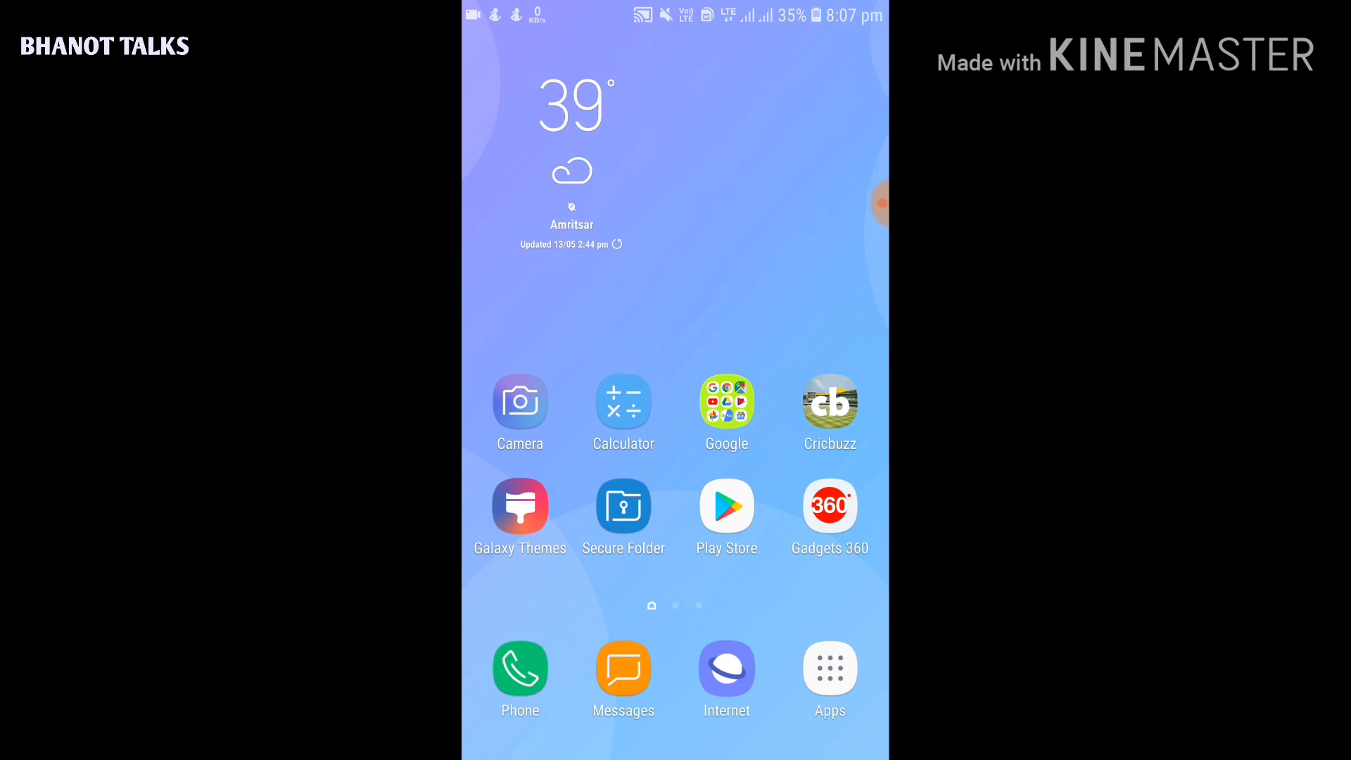
{"action": "left_click", "coordinate": [726, 398]}
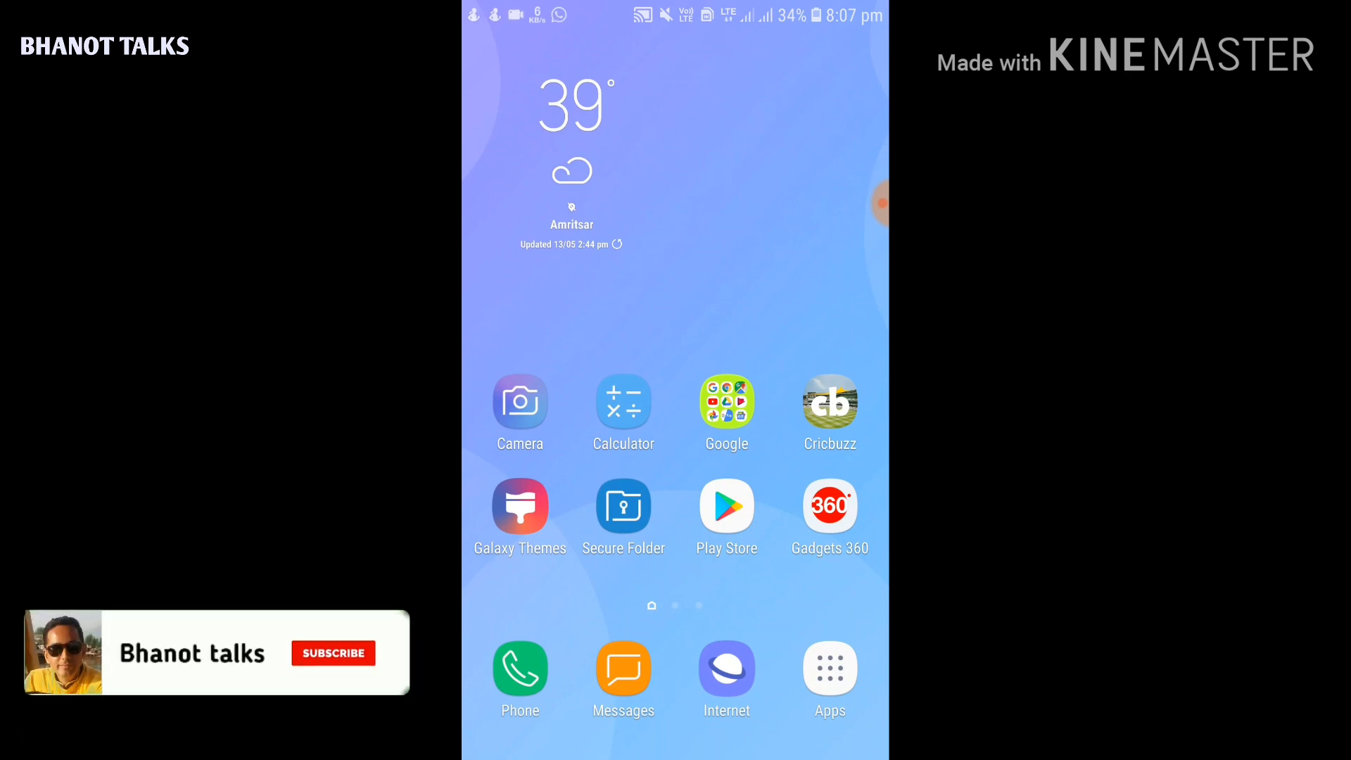
{"action": "left_click", "coordinate": [726, 507]}
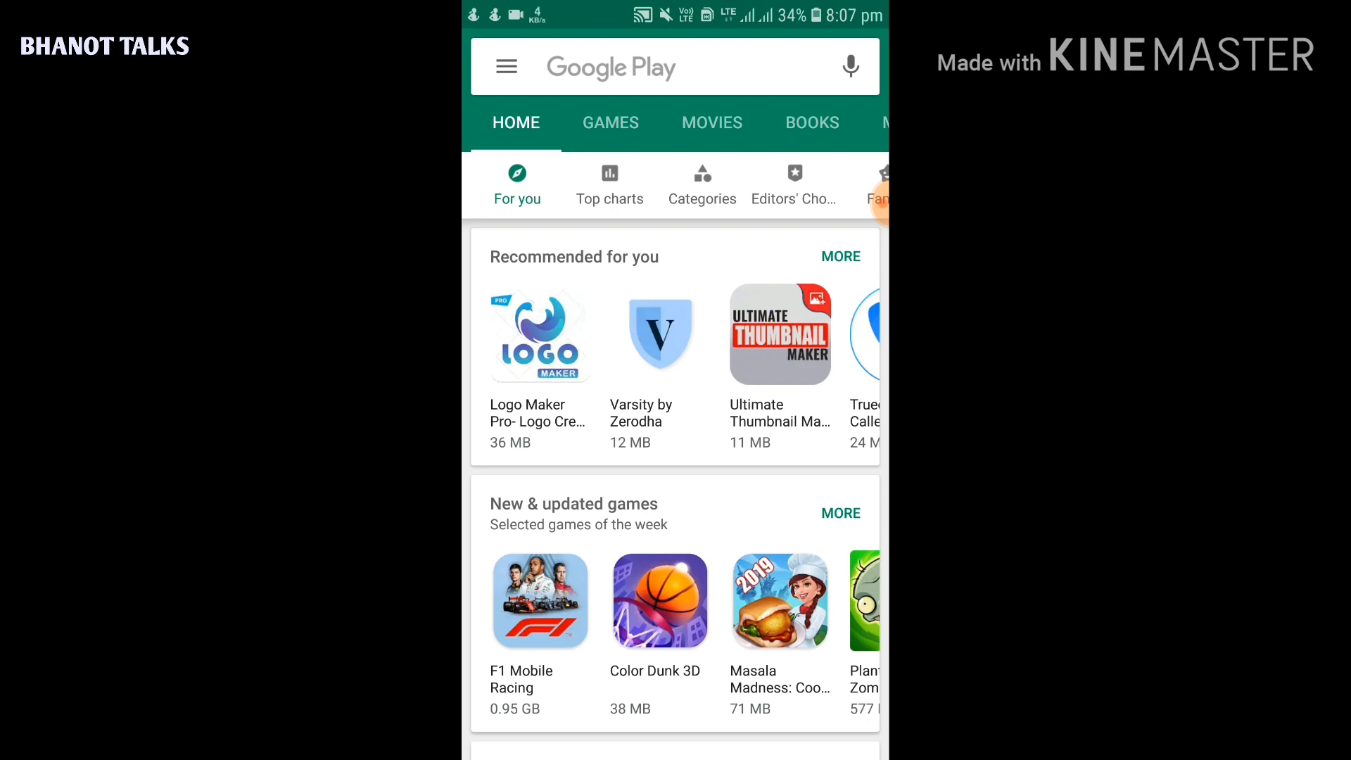
Go to My apps & games from the navigation menu
{"action": "left_click", "coordinate": [505, 66]}
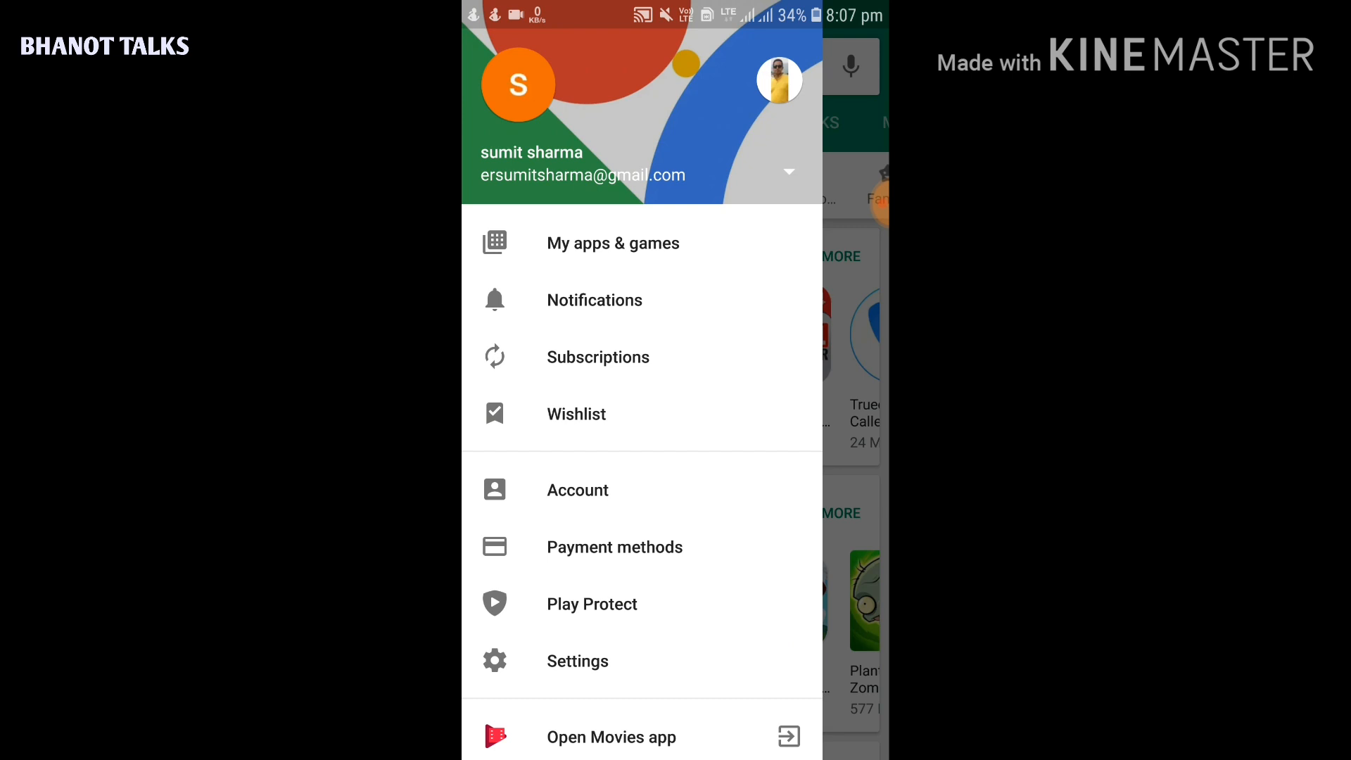
{"action": "left_click", "coordinate": [612, 243]}
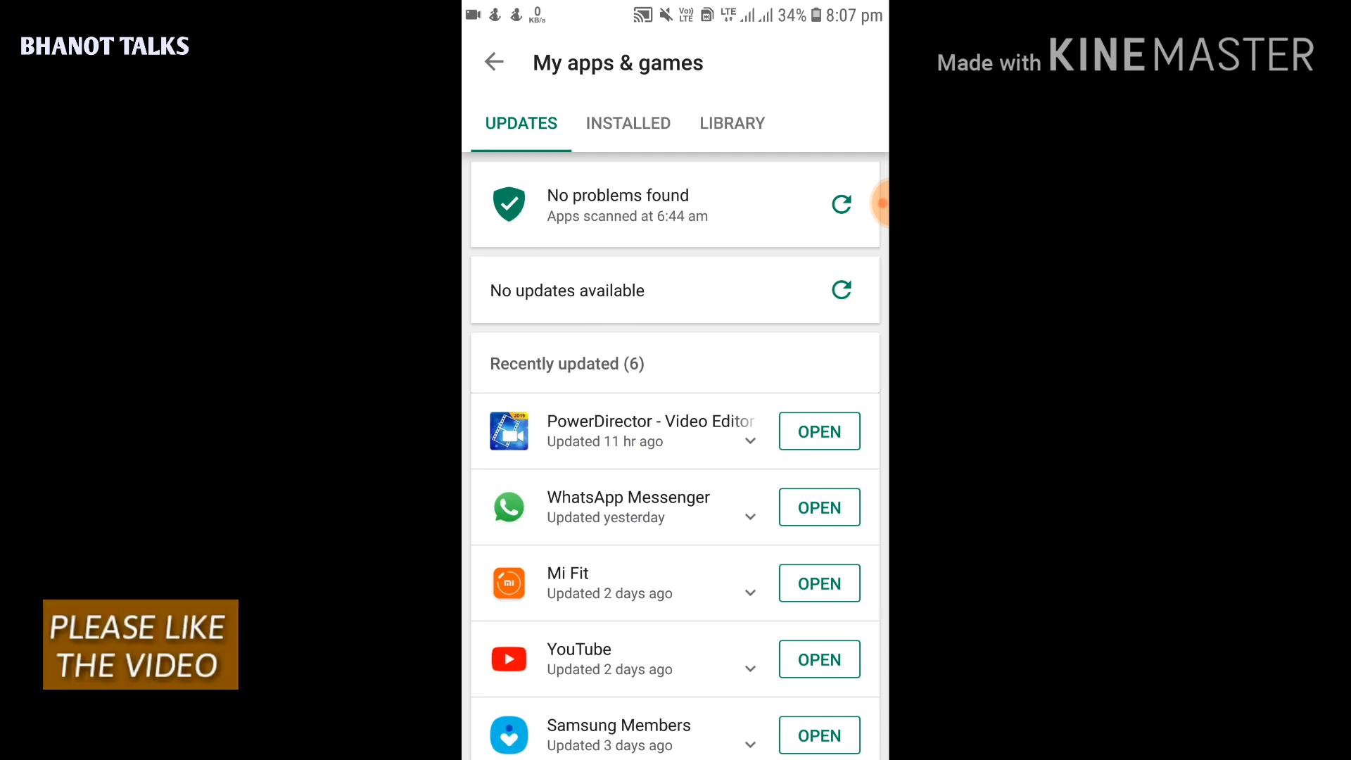
Show the Installed tab's 83 apps with storage 91% used and 2.3 GB free
{"action": "left_click", "coordinate": [627, 122]}
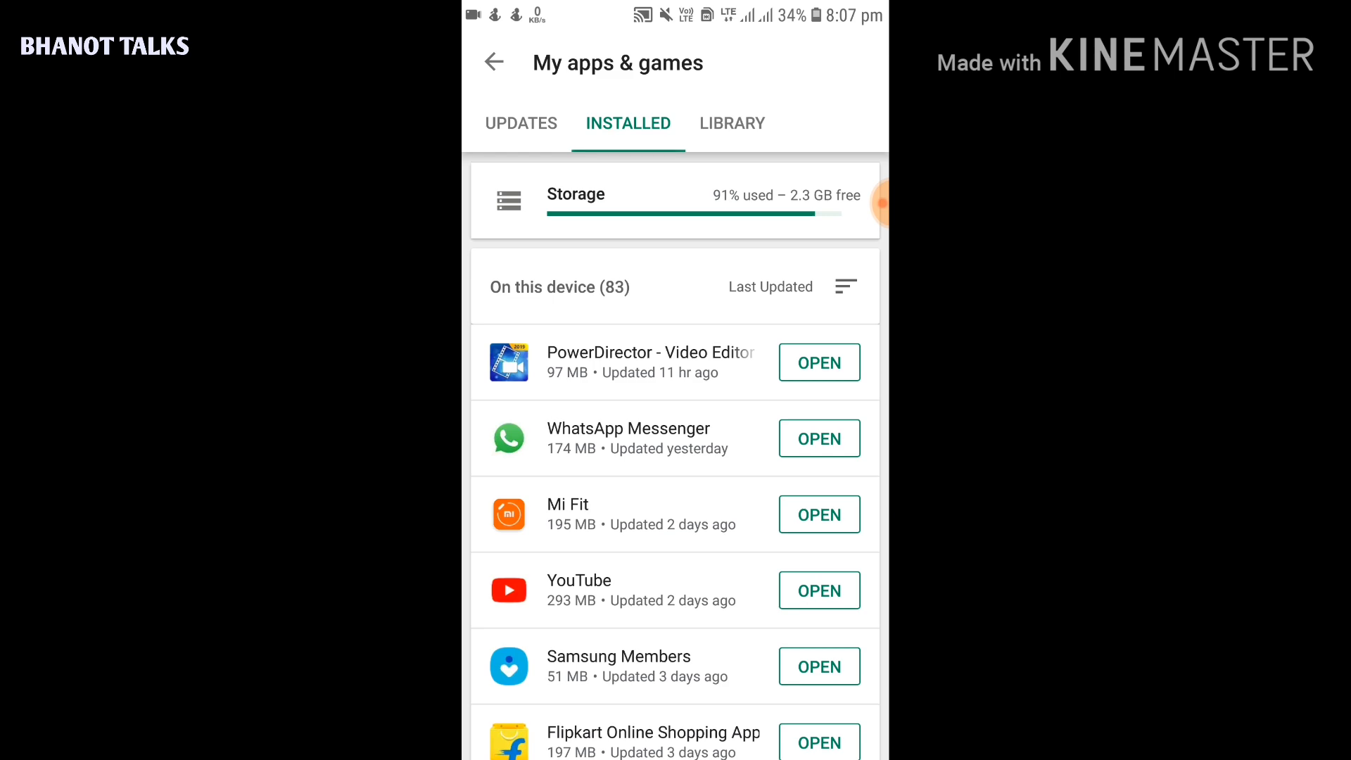
{"action": "scroll", "scroll_direction": "down", "scroll_amount": 3}
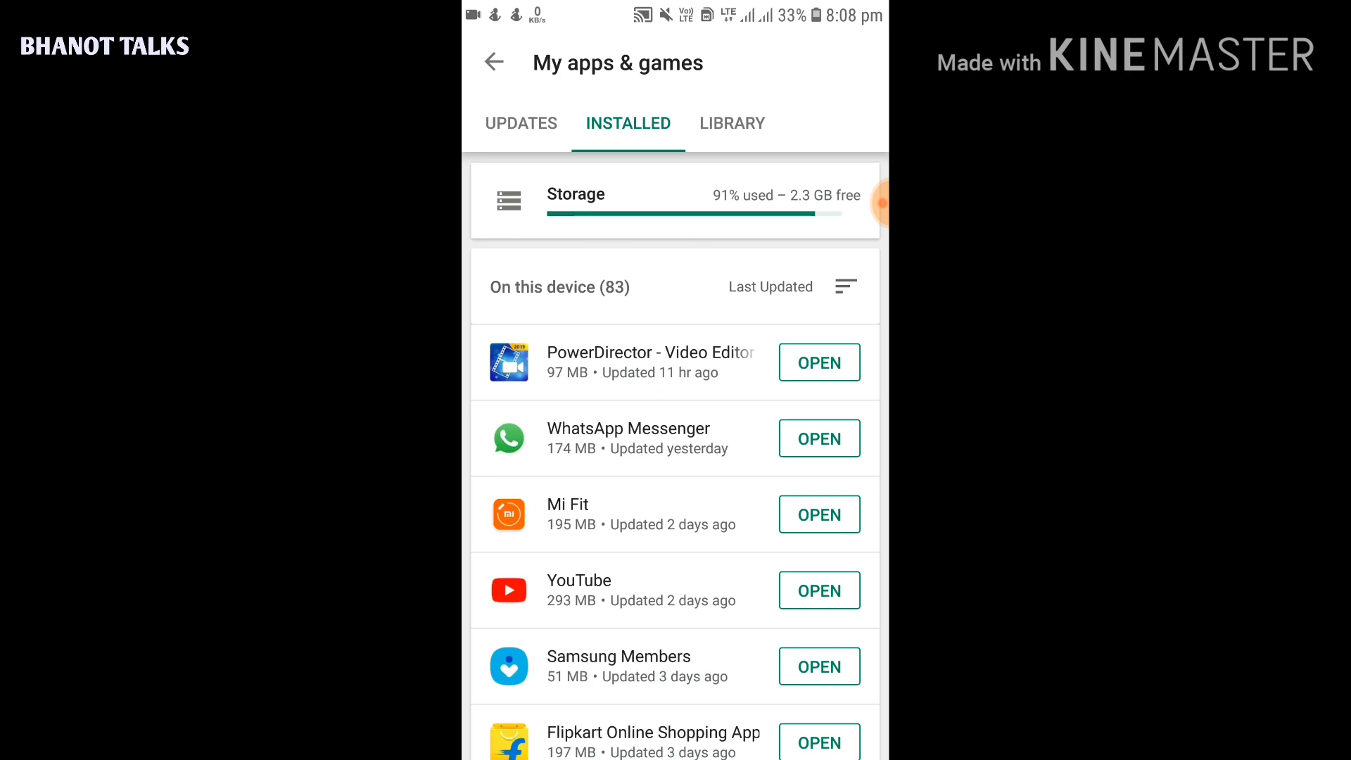
{"action": "scroll", "scroll_direction": "down", "scroll_amount": 3}
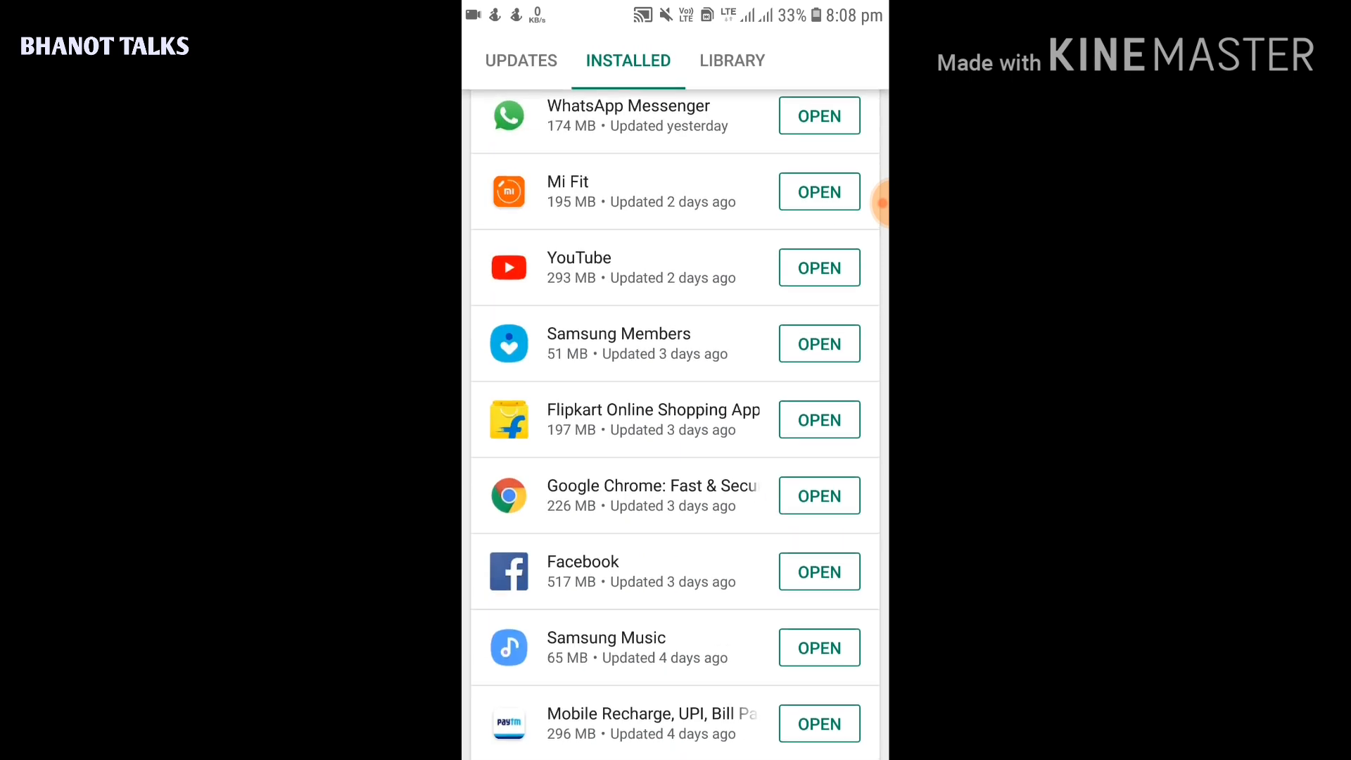
{"action": "scroll", "scroll_direction": "down", "scroll_amount": 3}
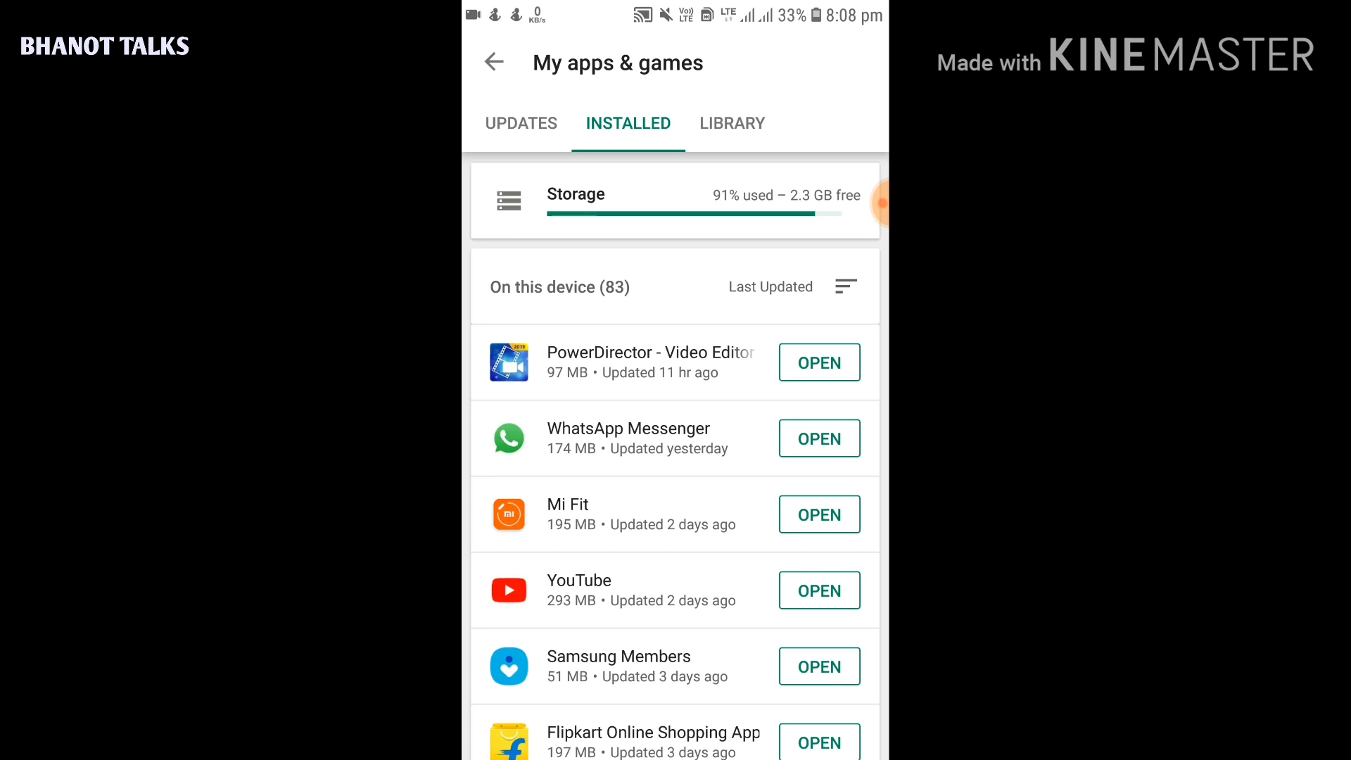
Bring up Free up space from the Storage bar, listing 48 apps sorted by size
{"action": "left_click", "coordinate": [675, 200]}
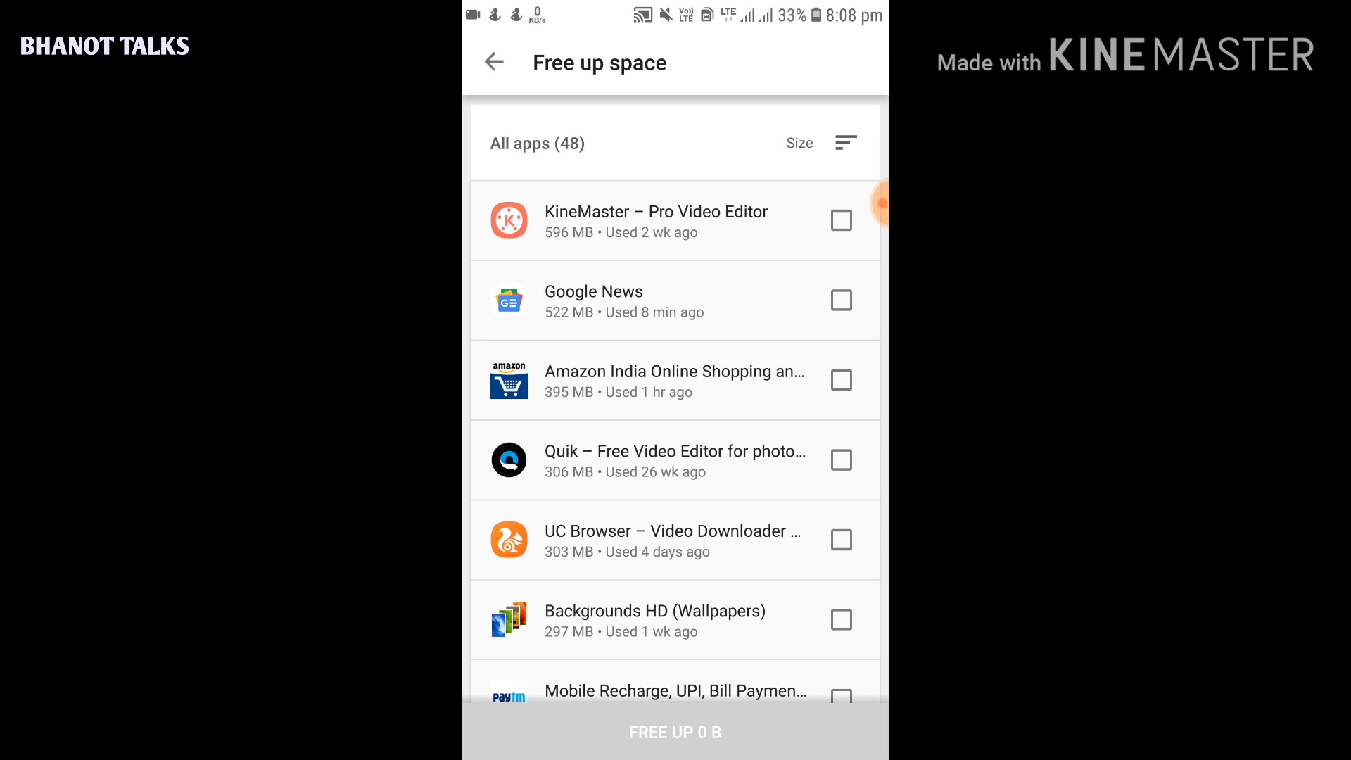
{"action": "scroll", "scroll_direction": "down", "scroll_amount": 3}
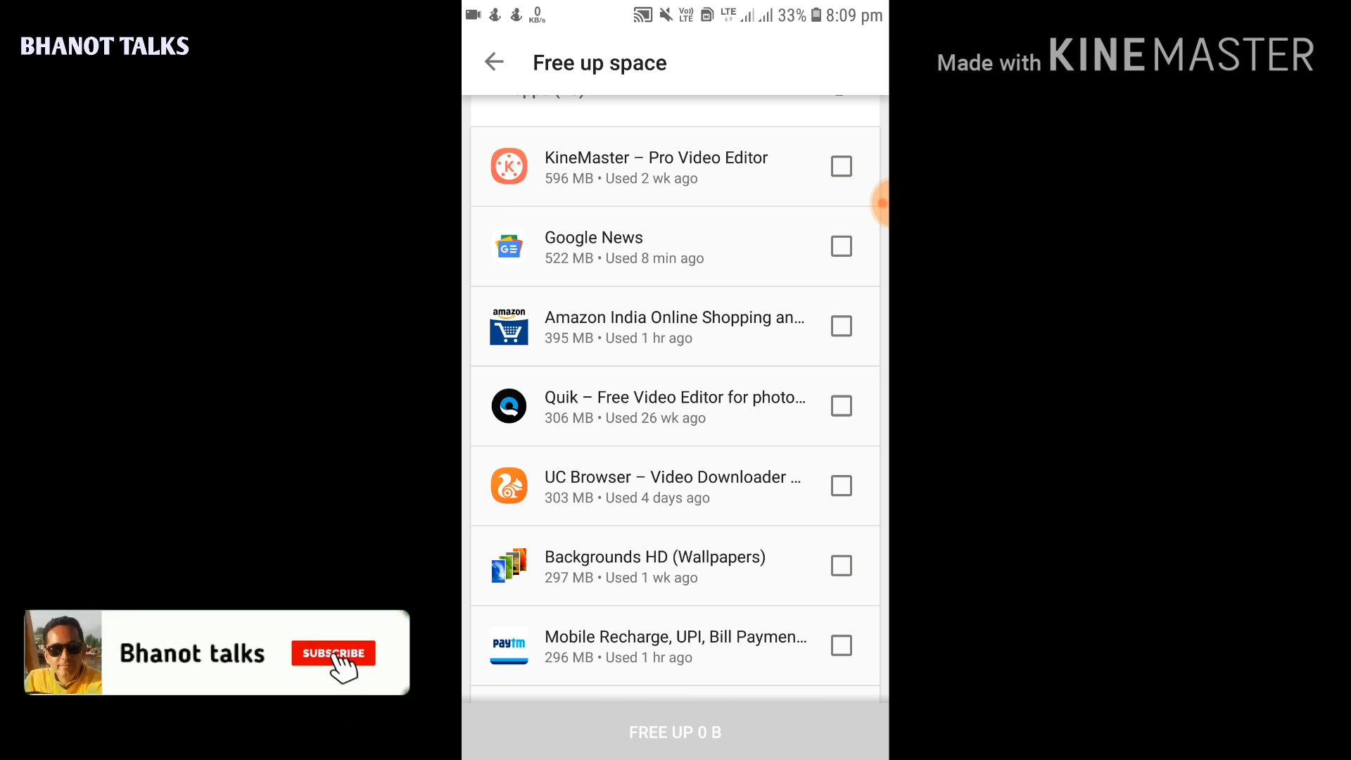
{"action": "scroll", "scroll_direction": "down", "scroll_amount": 3}
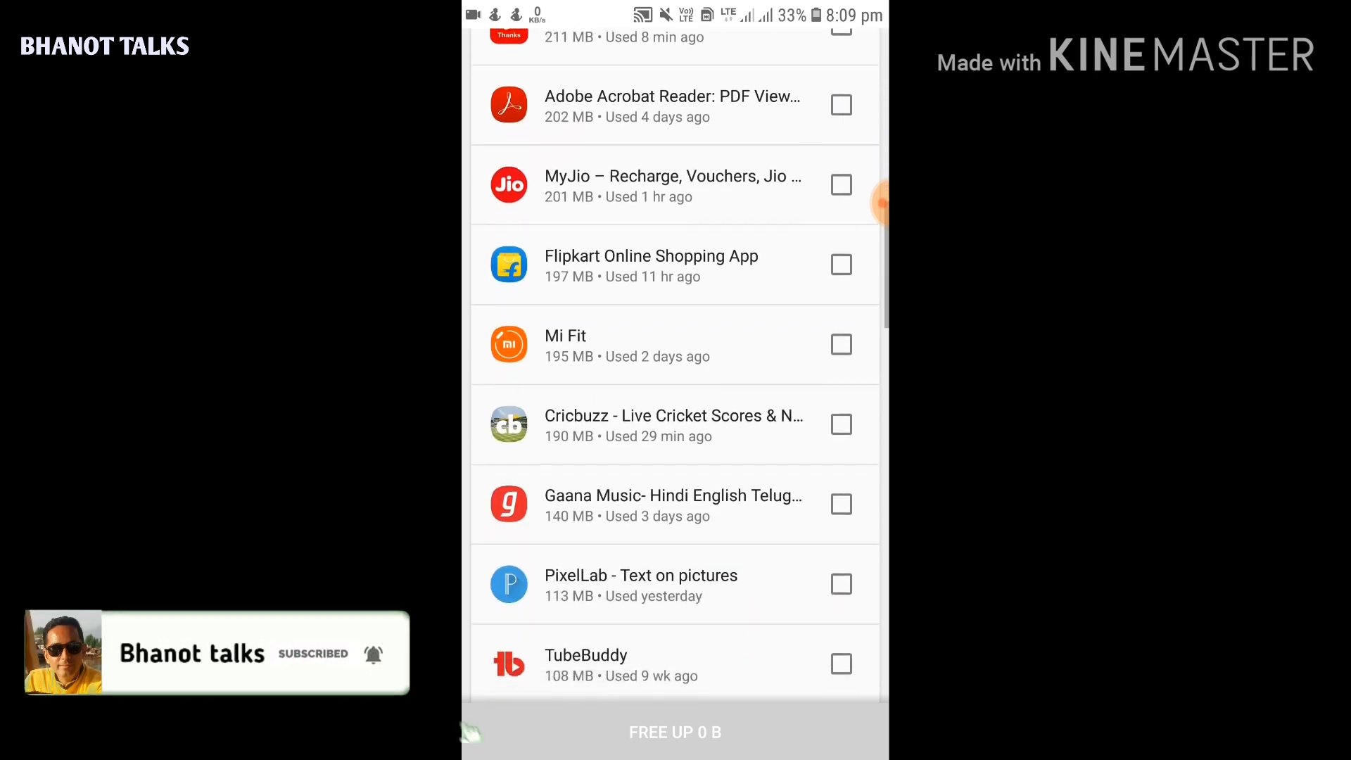
{"action": "scroll", "scroll_direction": "down", "scroll_amount": 3}
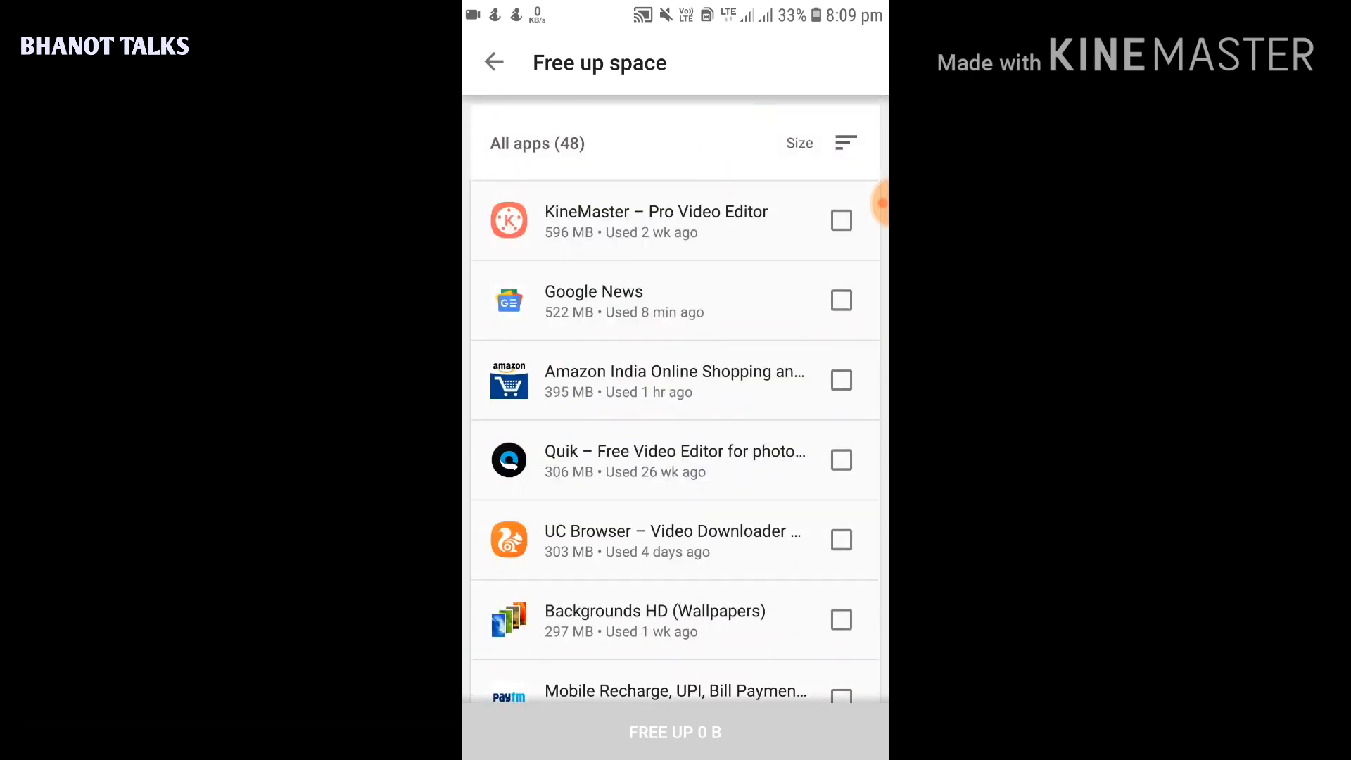
{"action": "scroll", "scroll_direction": "down", "scroll_amount": 3}
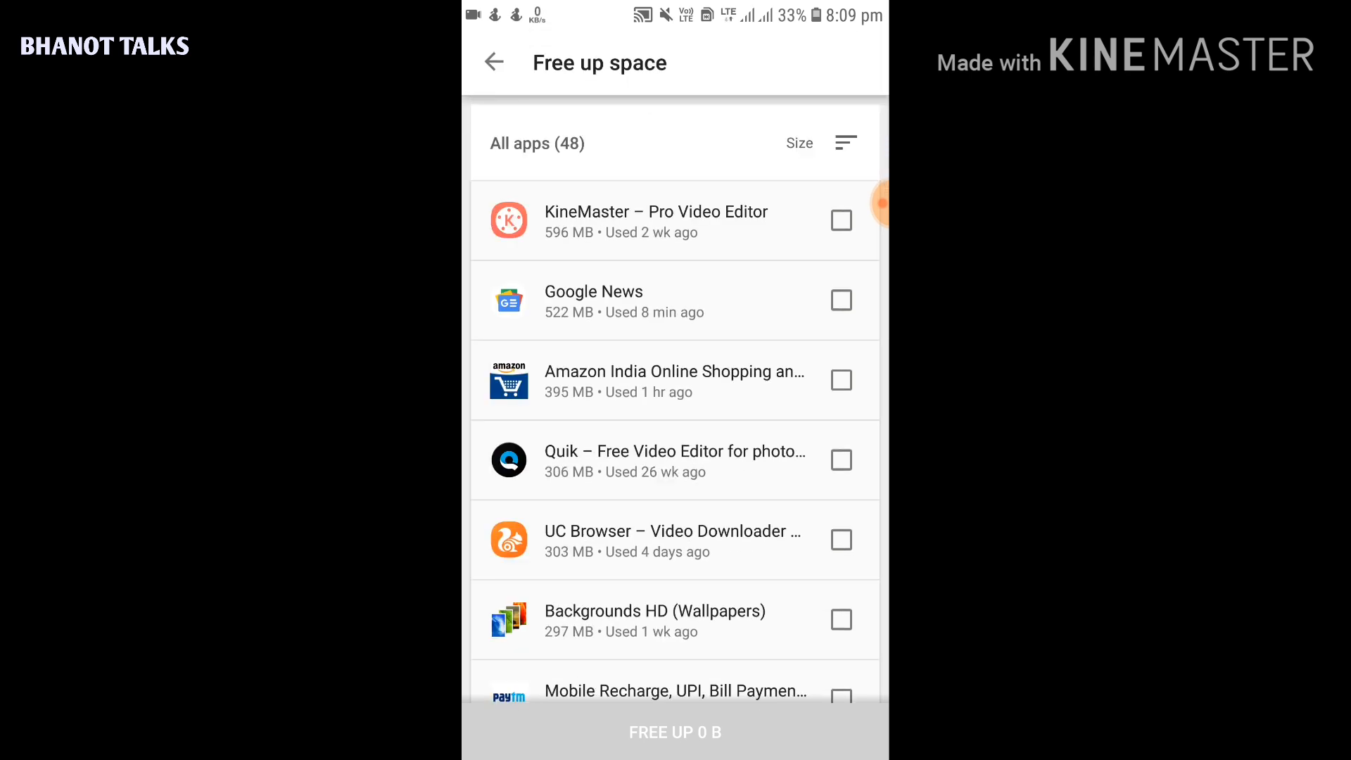
Sort the Free up space list by data usage
{"action": "left_click", "coordinate": [846, 143]}
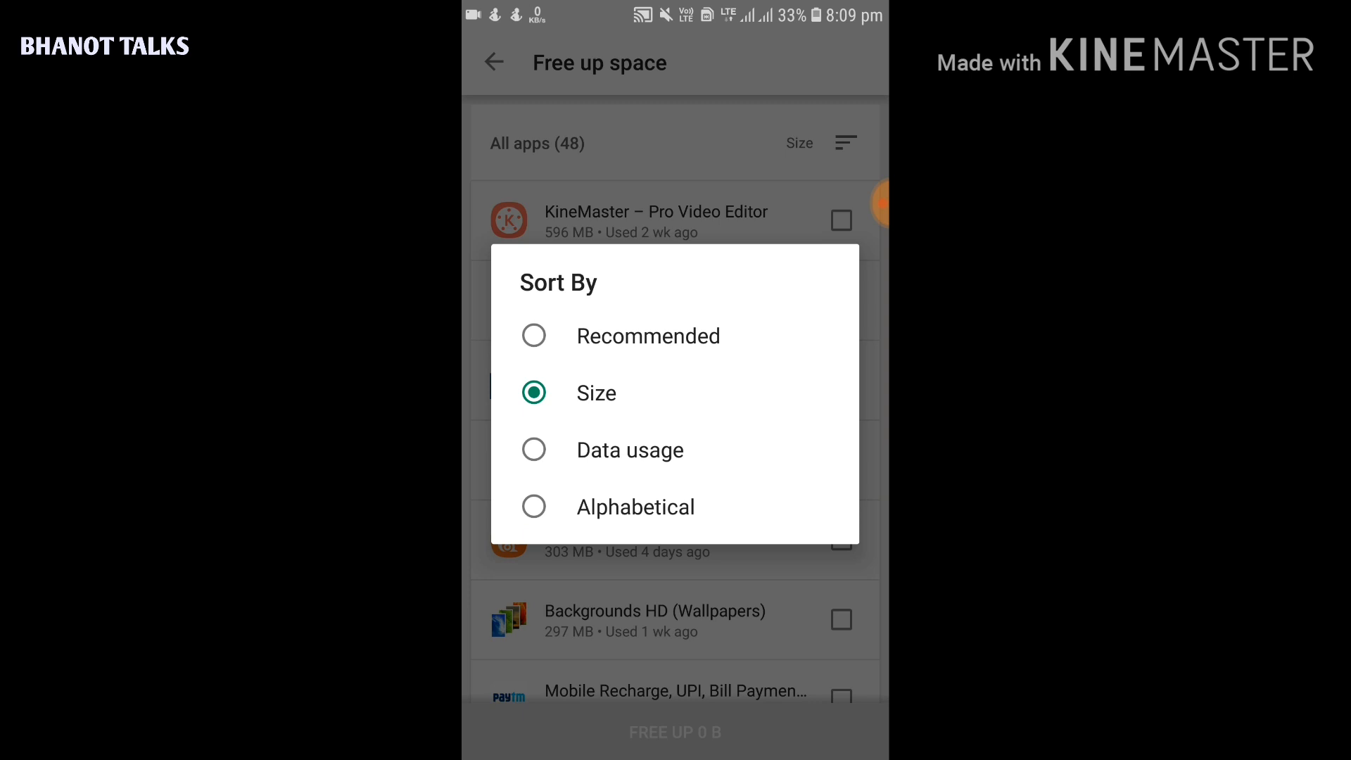
{"action": "left_click", "coordinate": [594, 393]}
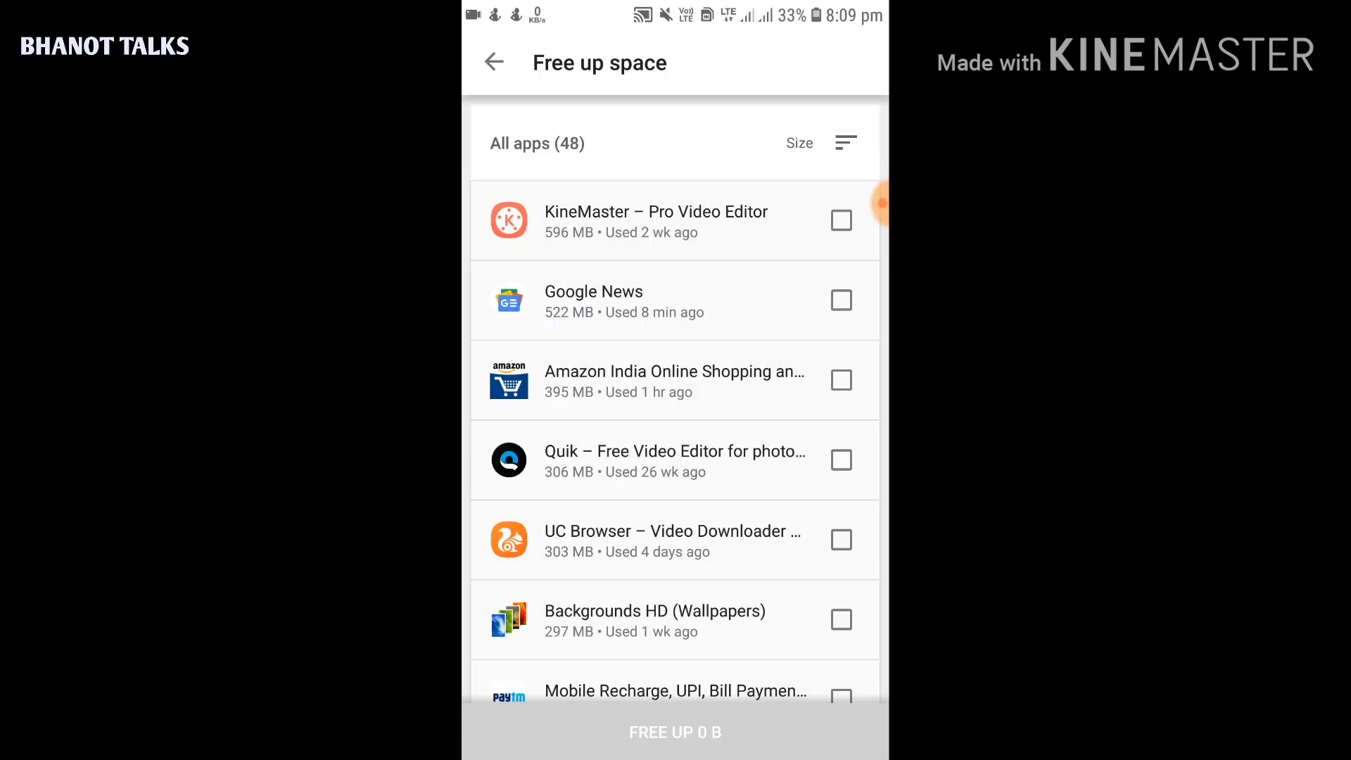
{"action": "scroll", "scroll_direction": "down", "scroll_amount": 3}
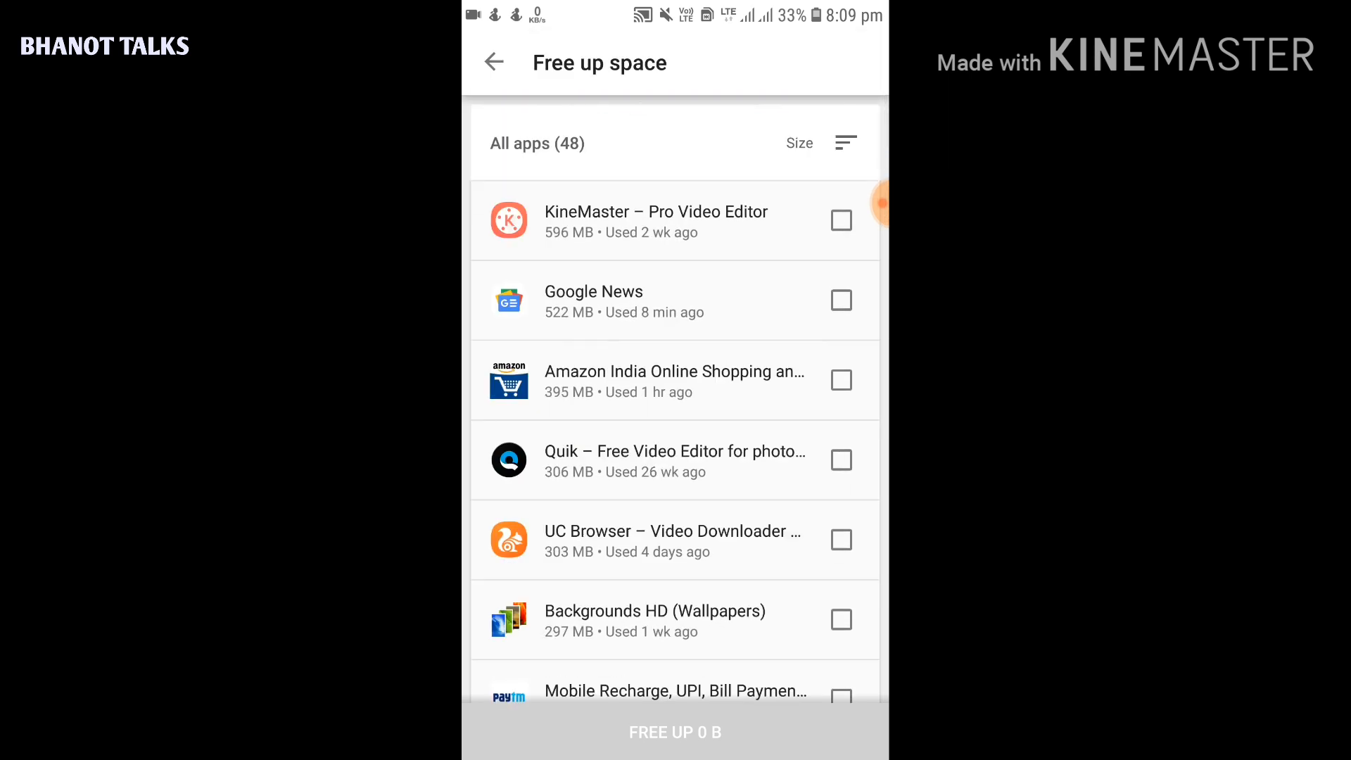
{"action": "left_click", "coordinate": [846, 143]}
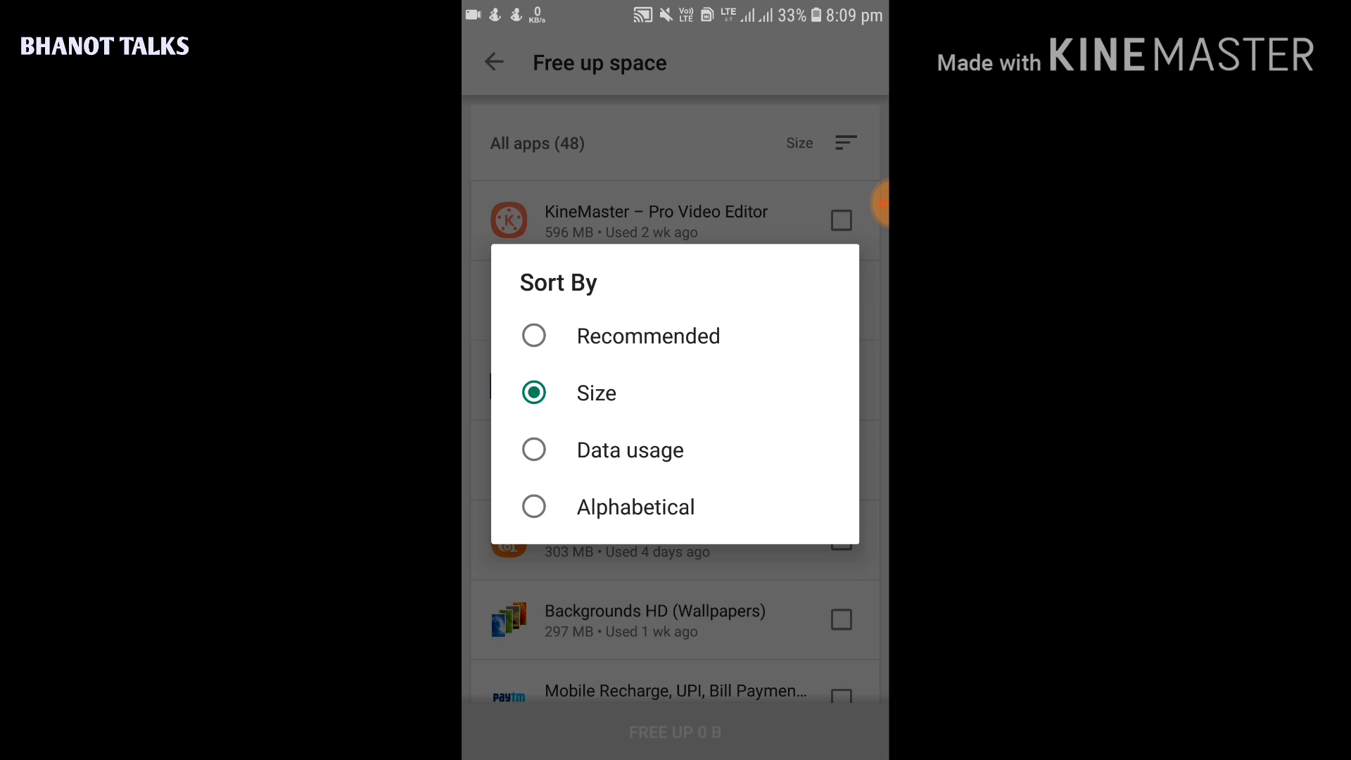
{"action": "left_click", "coordinate": [595, 393]}
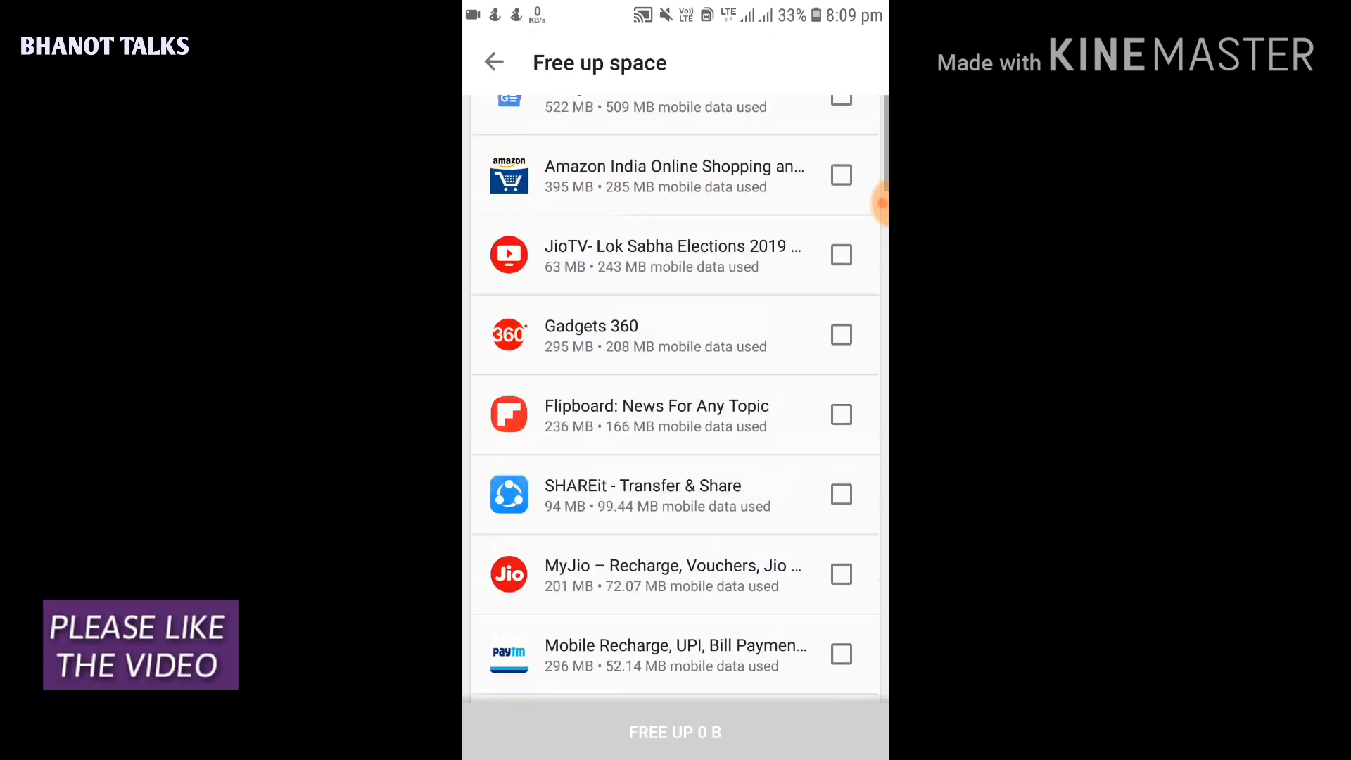
Re-sort the Free up space list alphabetically
{"action": "left_click", "coordinate": [796, 143]}
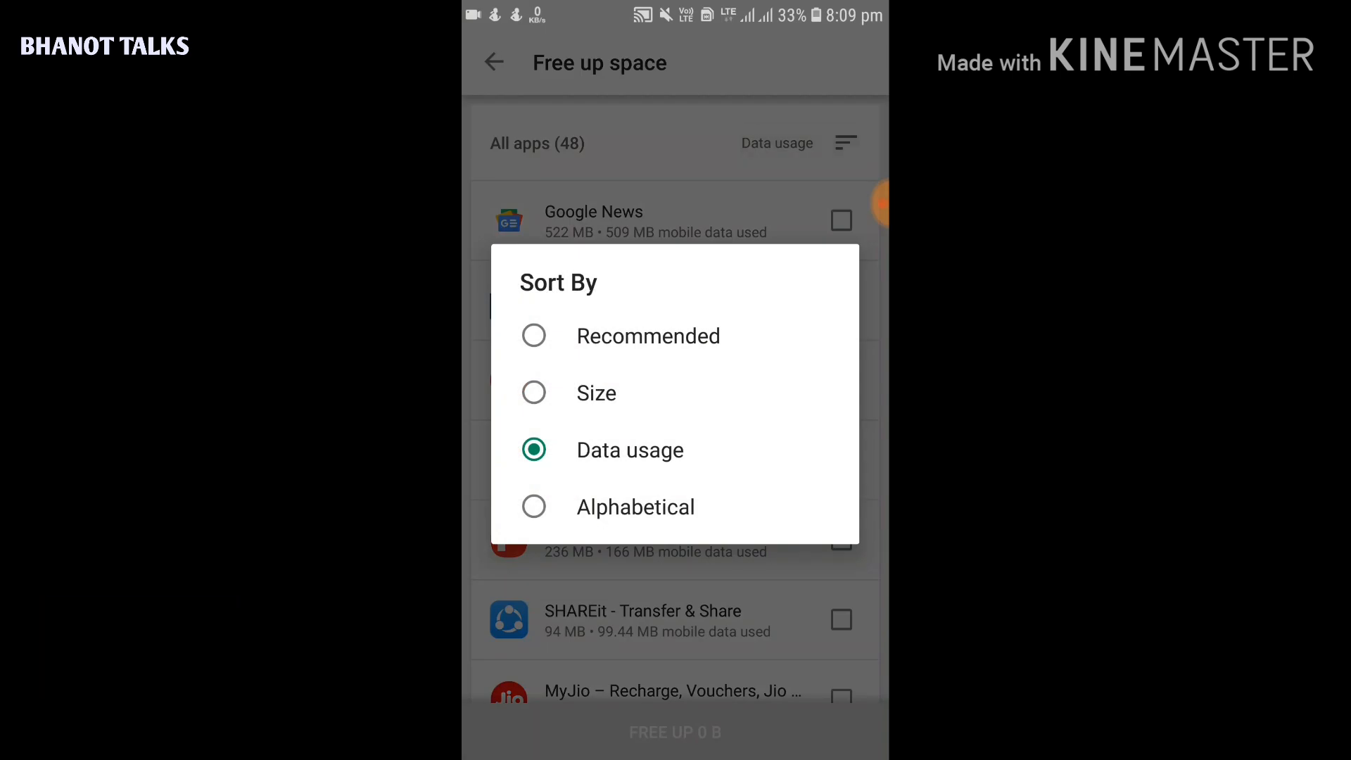
{"action": "left_click", "coordinate": [636, 506]}
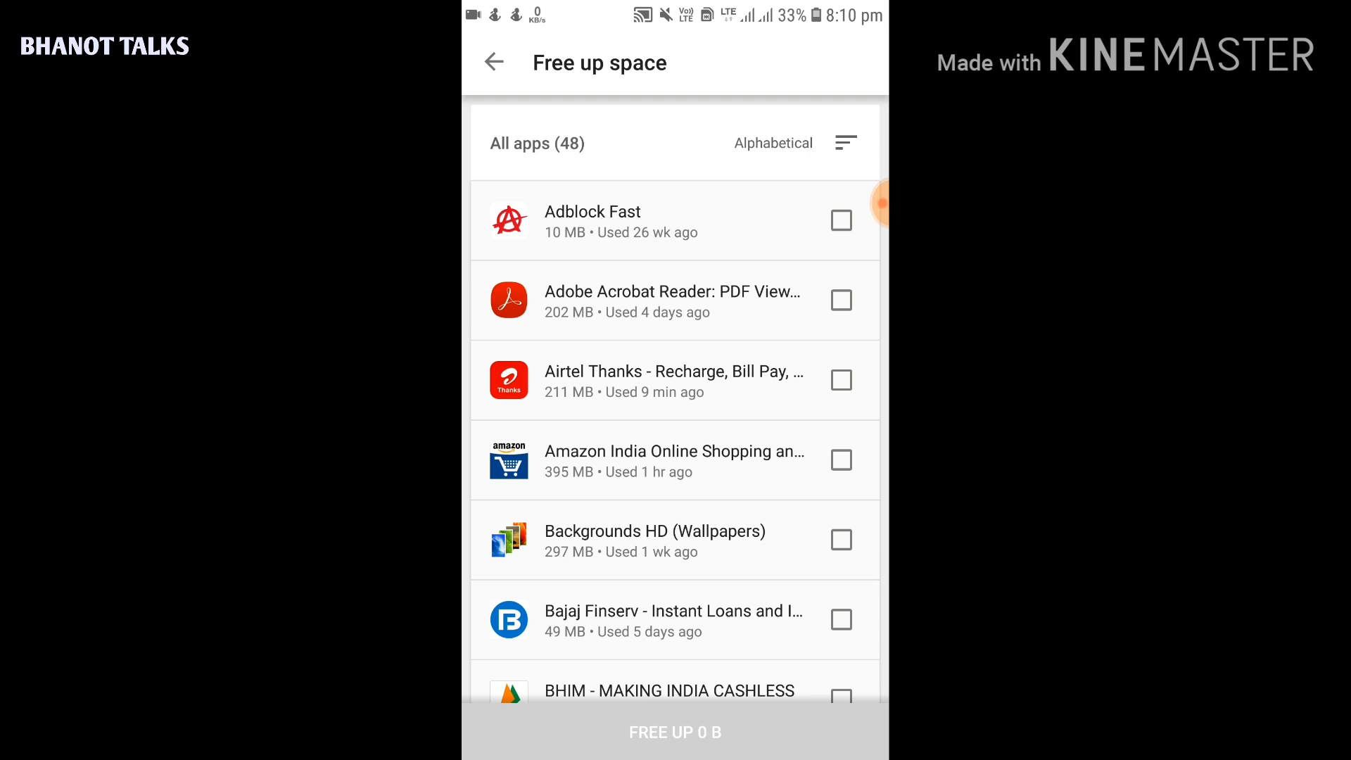
{"action": "scroll", "scroll_direction": "down", "scroll_amount": 3}
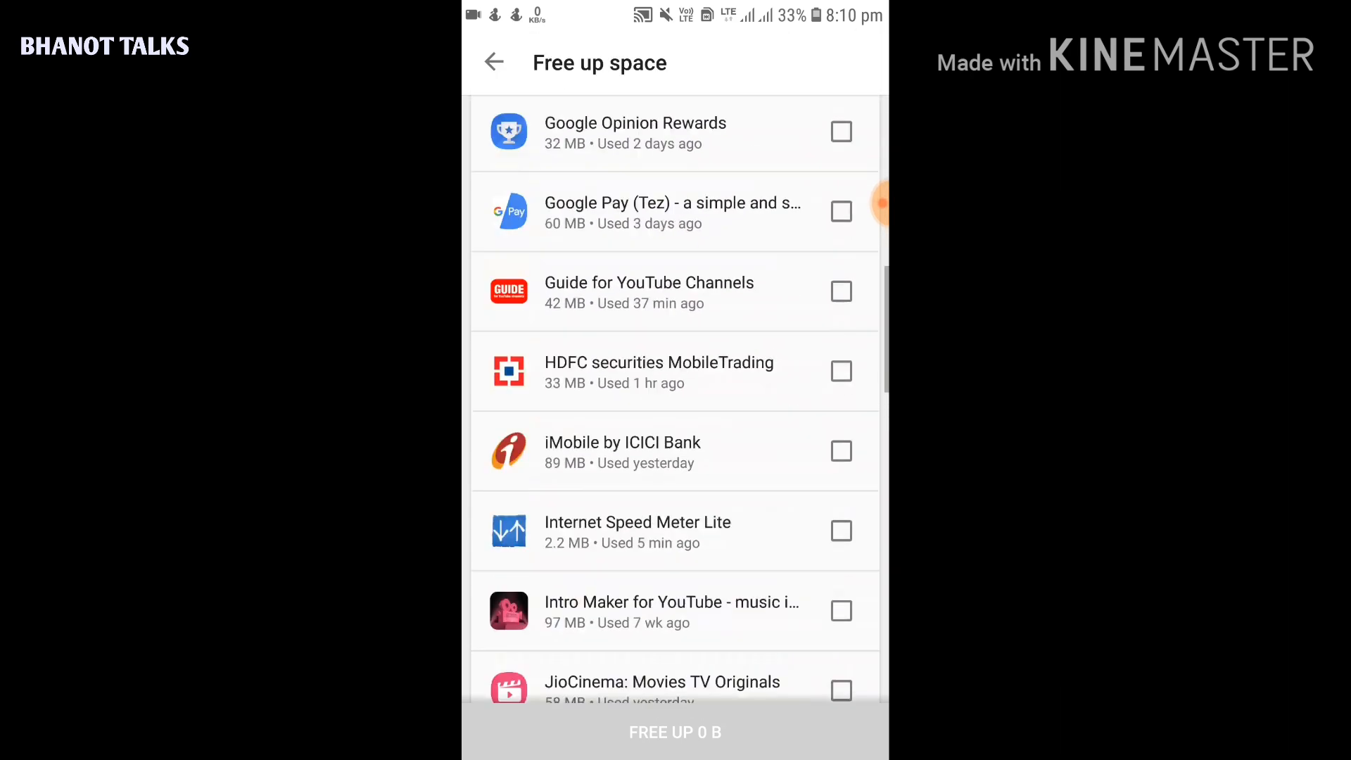
{"action": "scroll", "scroll_direction": "down", "scroll_amount": 3}
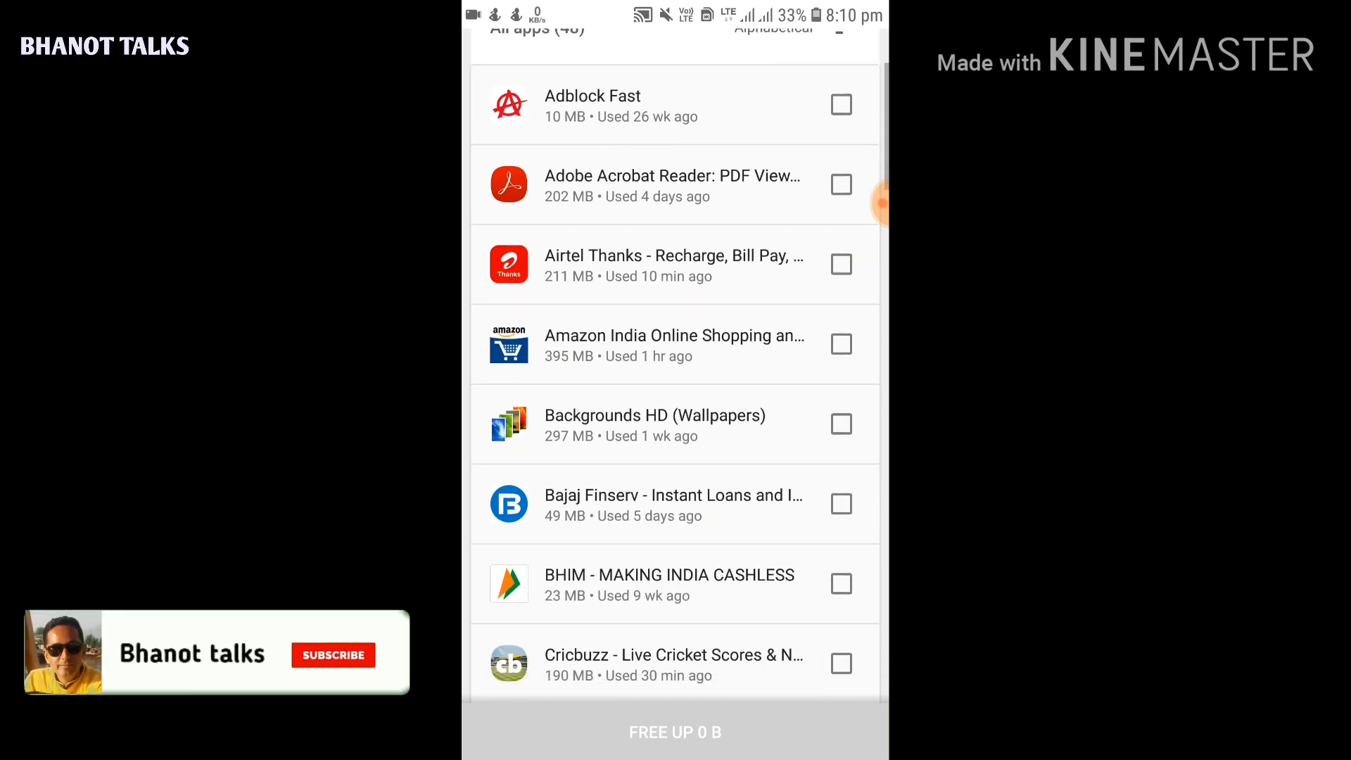
{"action": "left_click", "coordinate": [333, 655]}
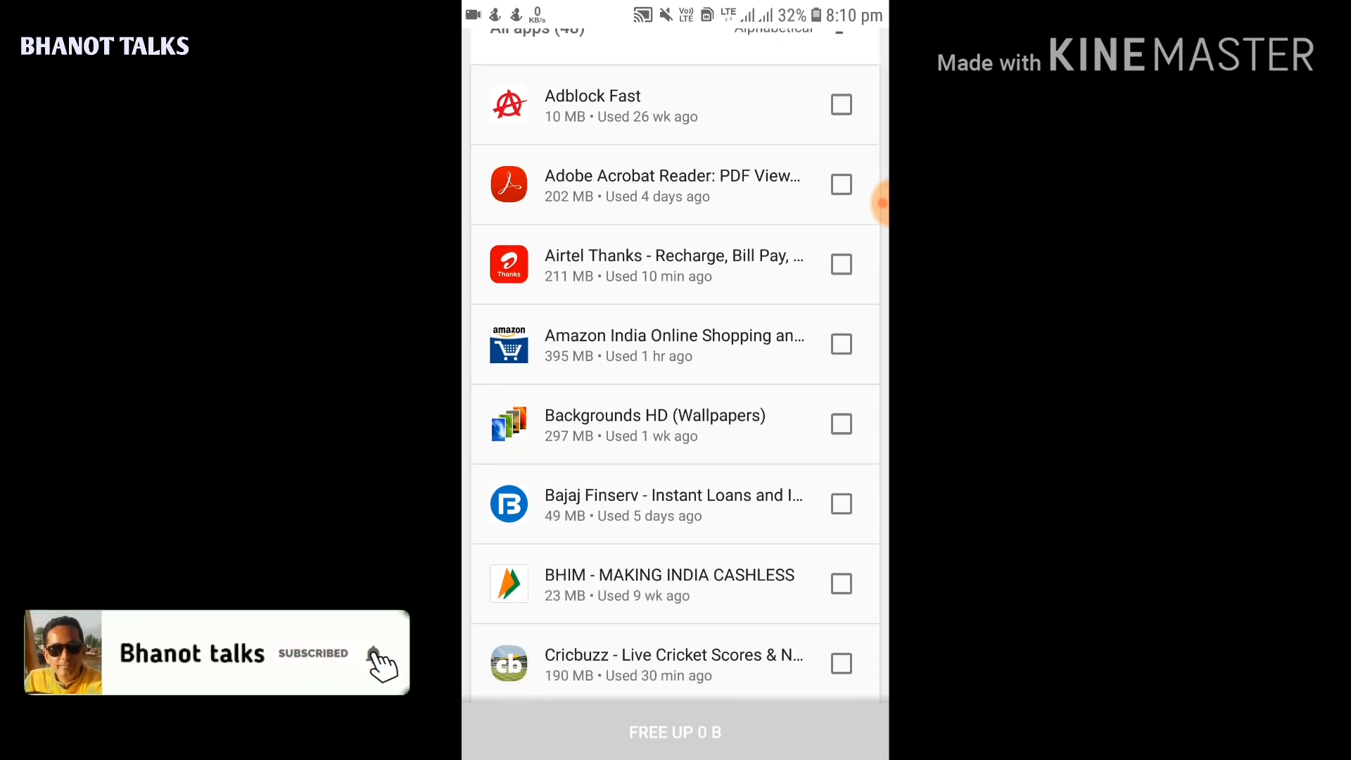
{"action": "scroll", "scroll_direction": "down", "scroll_amount": 3}
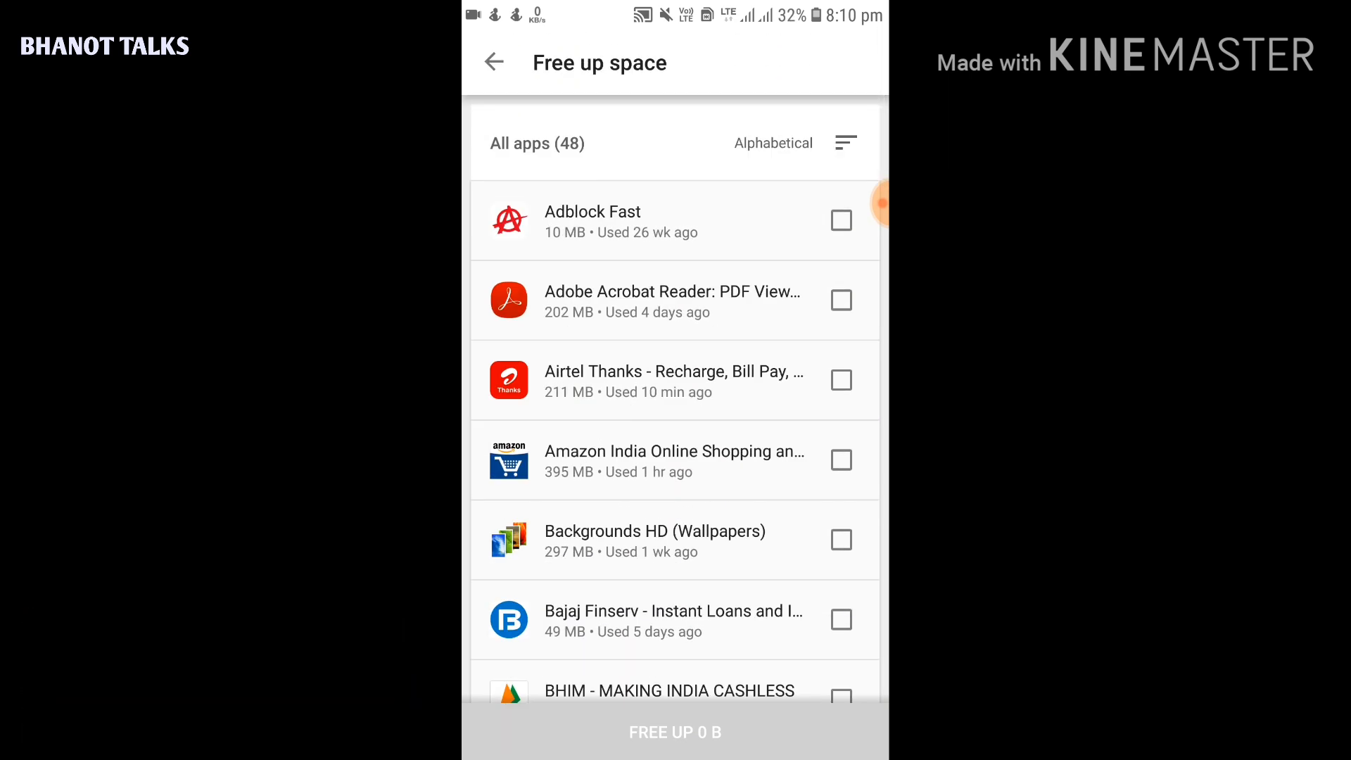
{"action": "scroll", "scroll_direction": "down", "scroll_amount": 3}
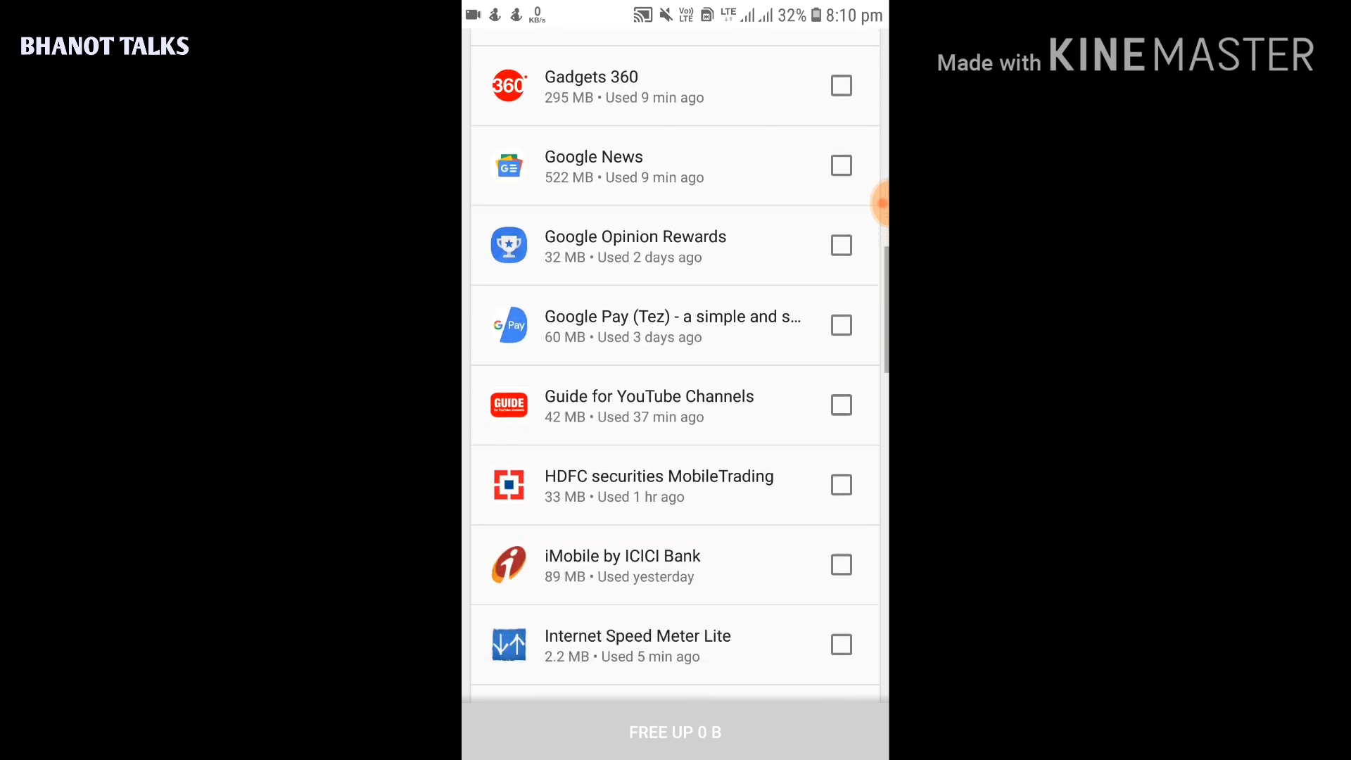
{"action": "scroll", "scroll_direction": "down", "scroll_amount": 3}
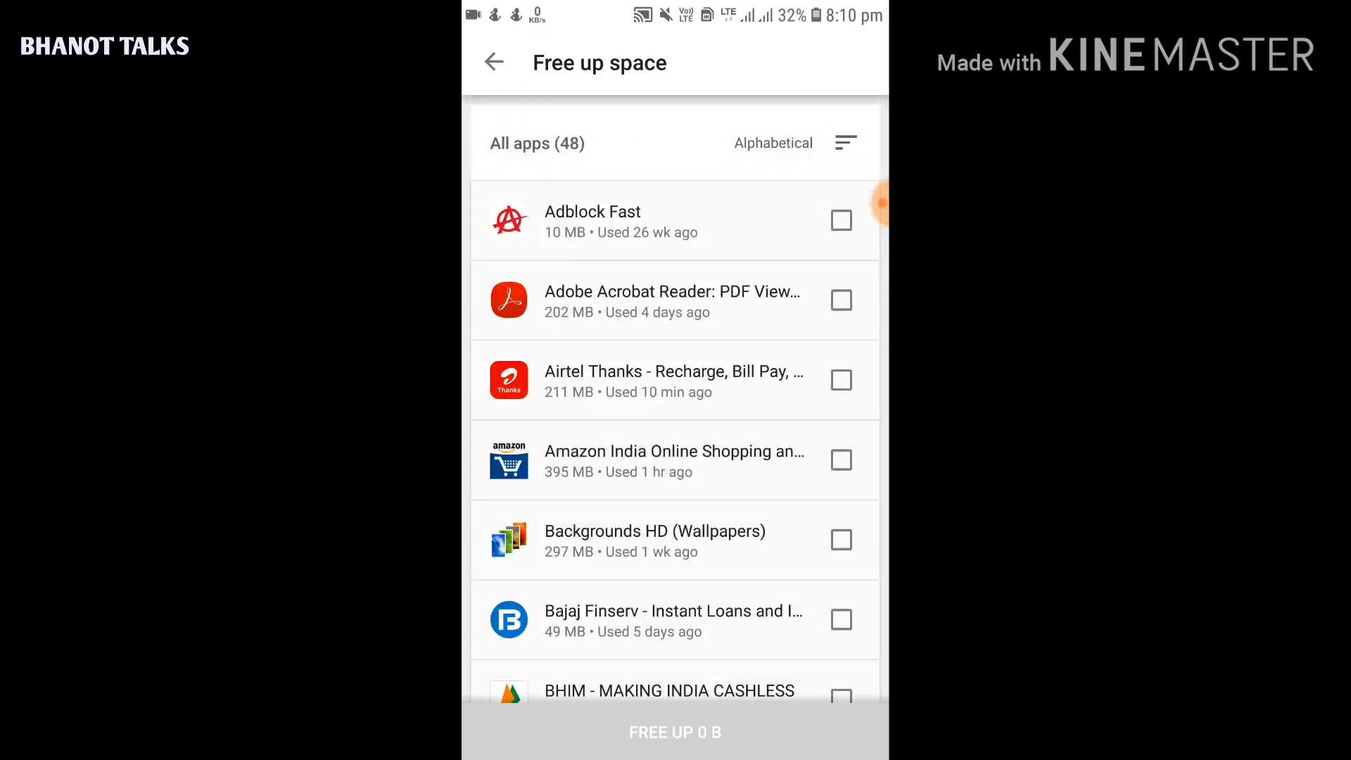
Check the first five apps so the button reads FREE UP 1.1 GB, then return to Installed
{"action": "left_click", "coordinate": [841, 221]}
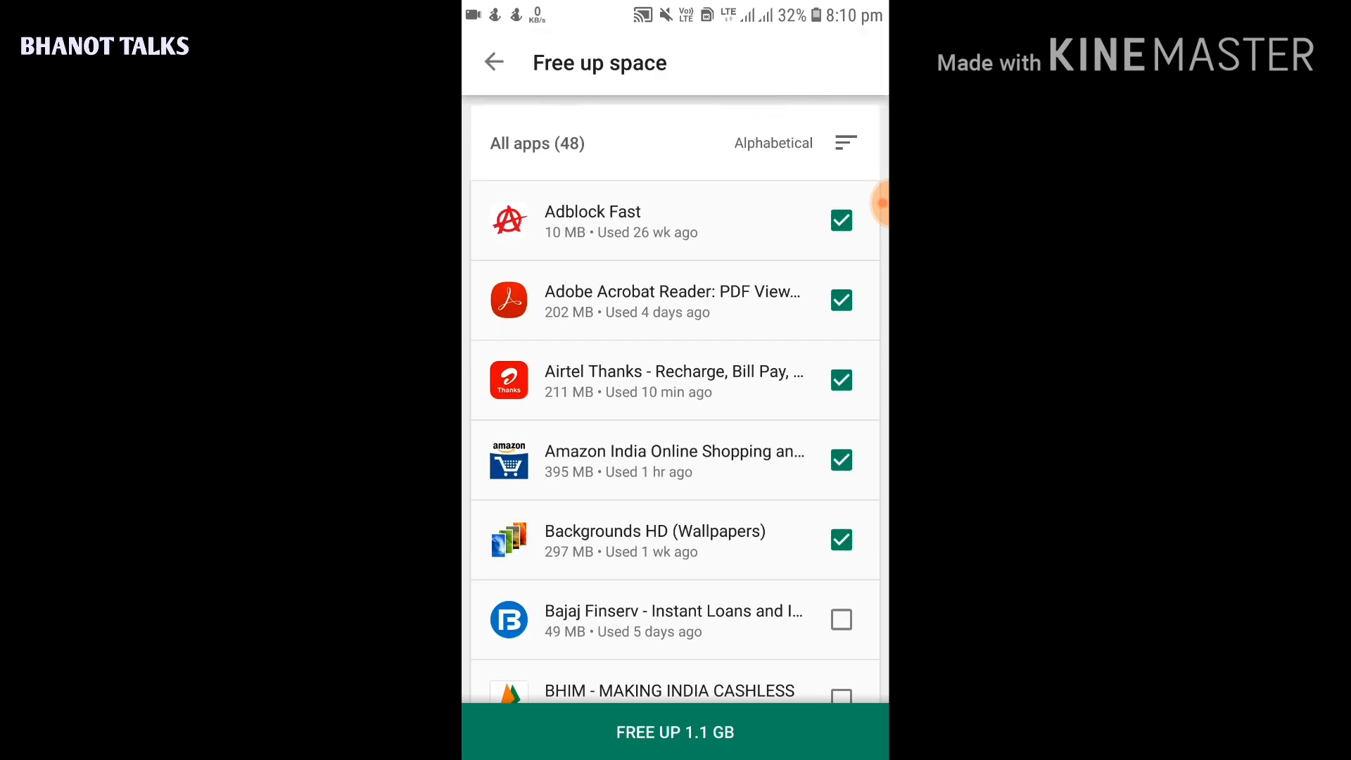
{"action": "scroll", "scroll_direction": "down", "scroll_amount": 3}
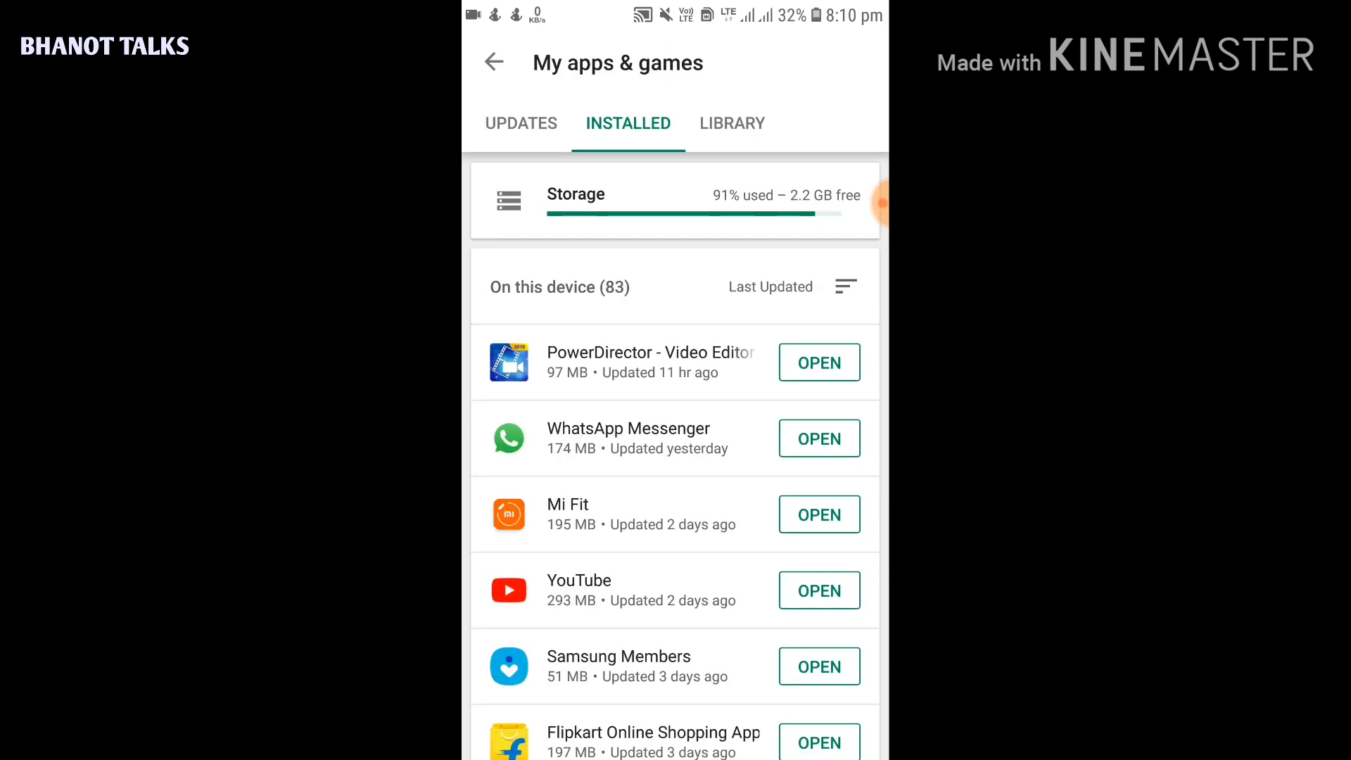
{"action": "scroll", "scroll_direction": "down", "scroll_amount": 3}
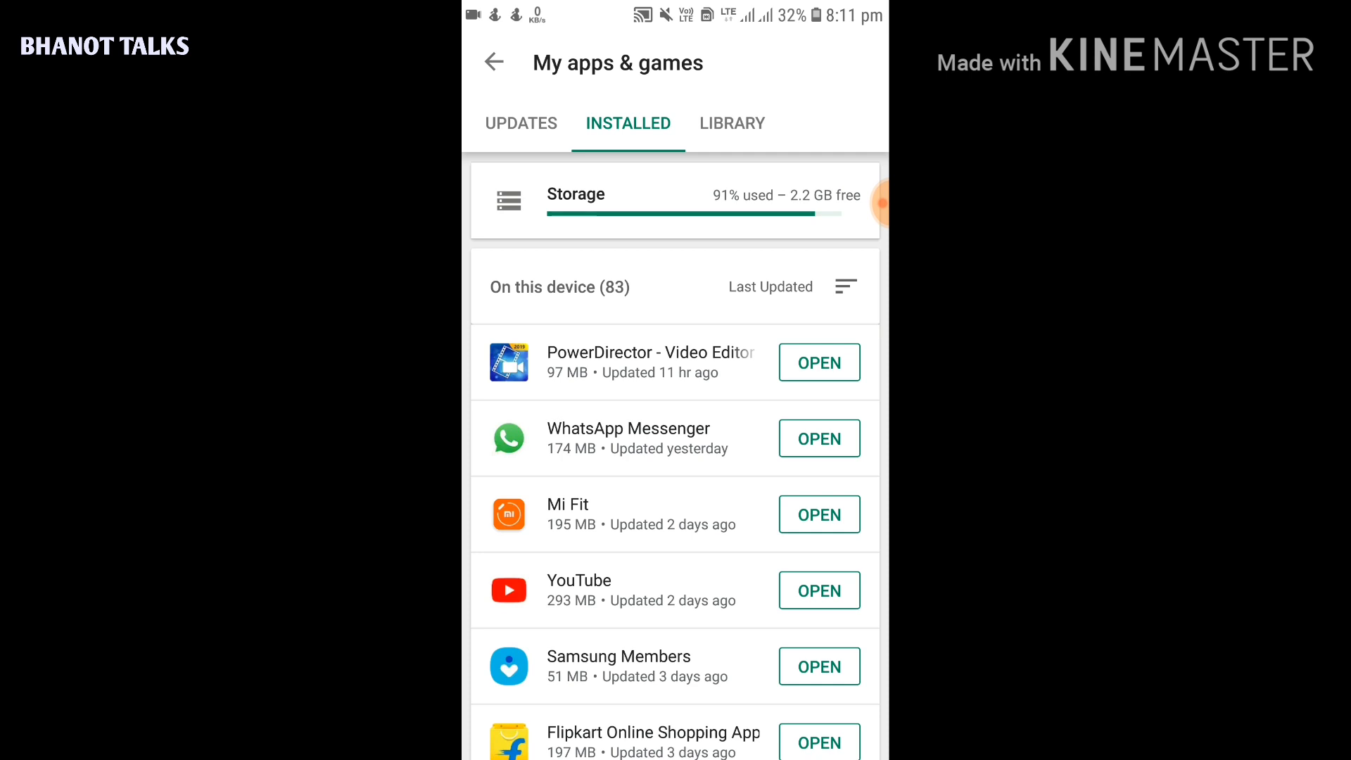
{"action": "scroll", "scroll_direction": "down", "scroll_amount": 3}
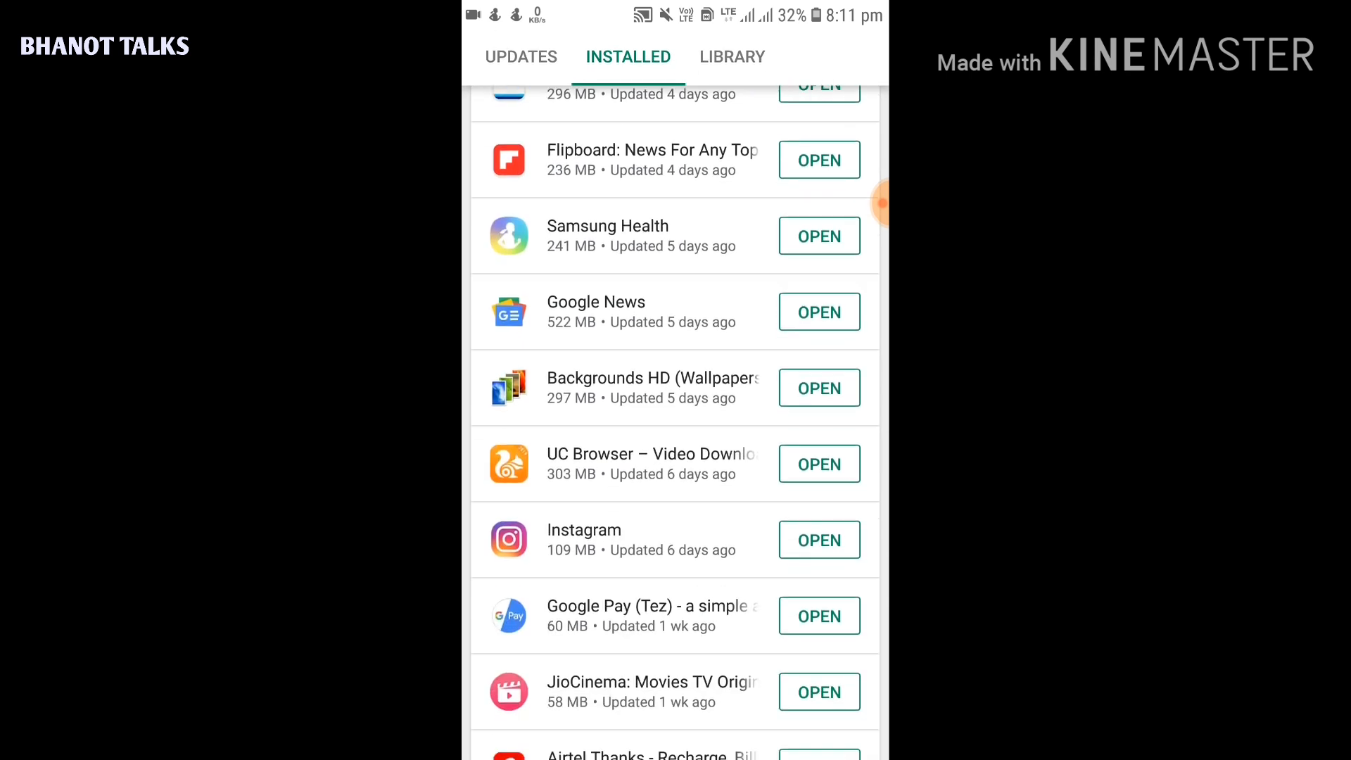